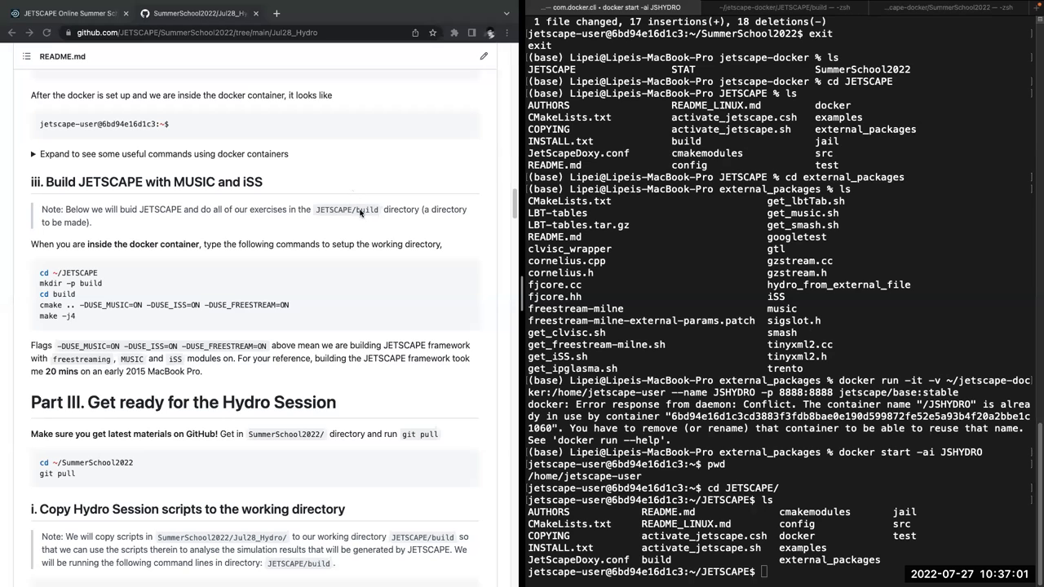
mouse_move(287, 205)
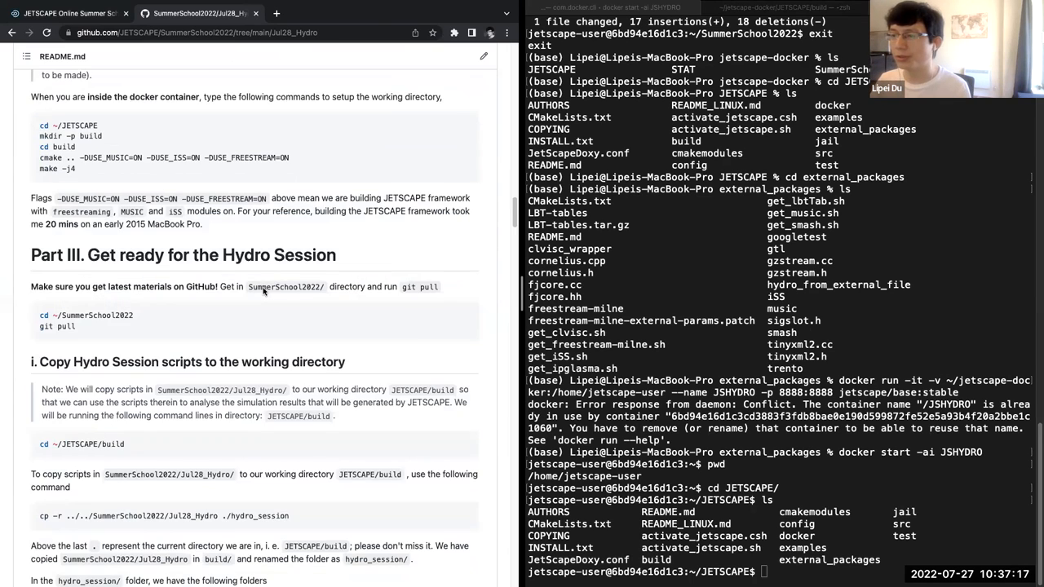
Step: Scroll the README past Copy Hydro Session scripts to the Jupyter Notebook visualization section
scroll(down, 3)
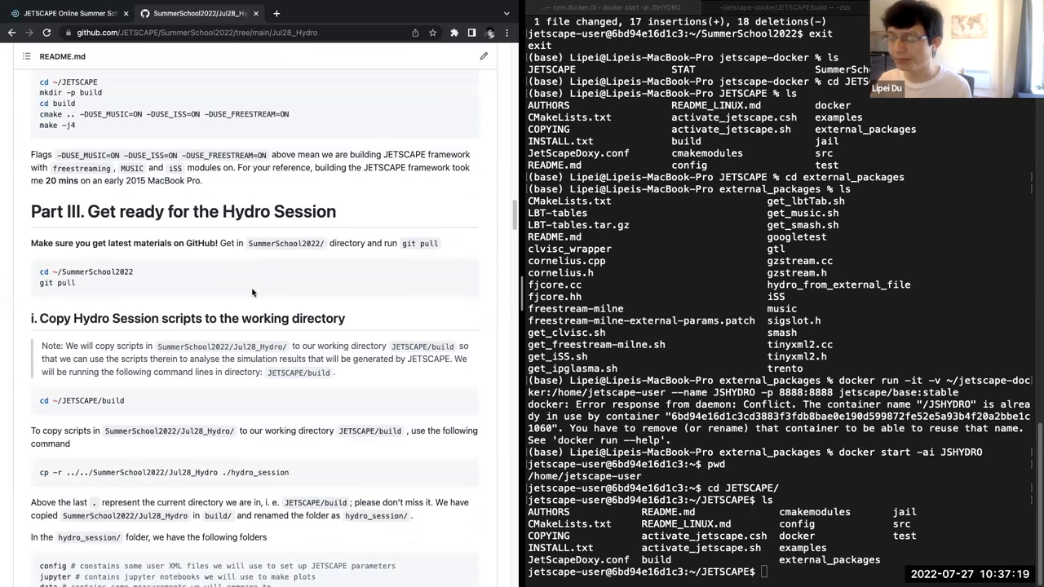
scroll(down, 3)
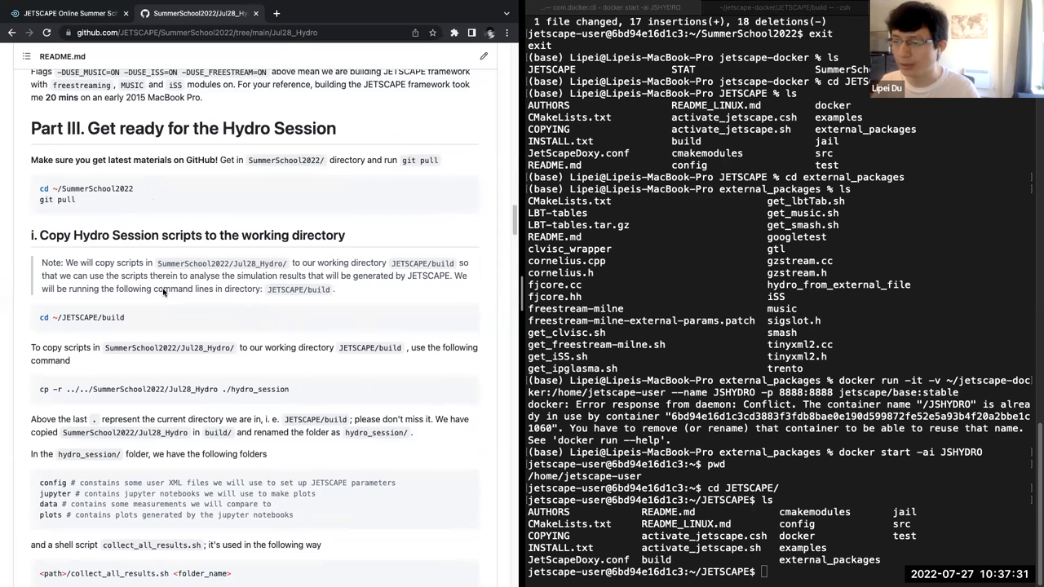
scroll(down, 3)
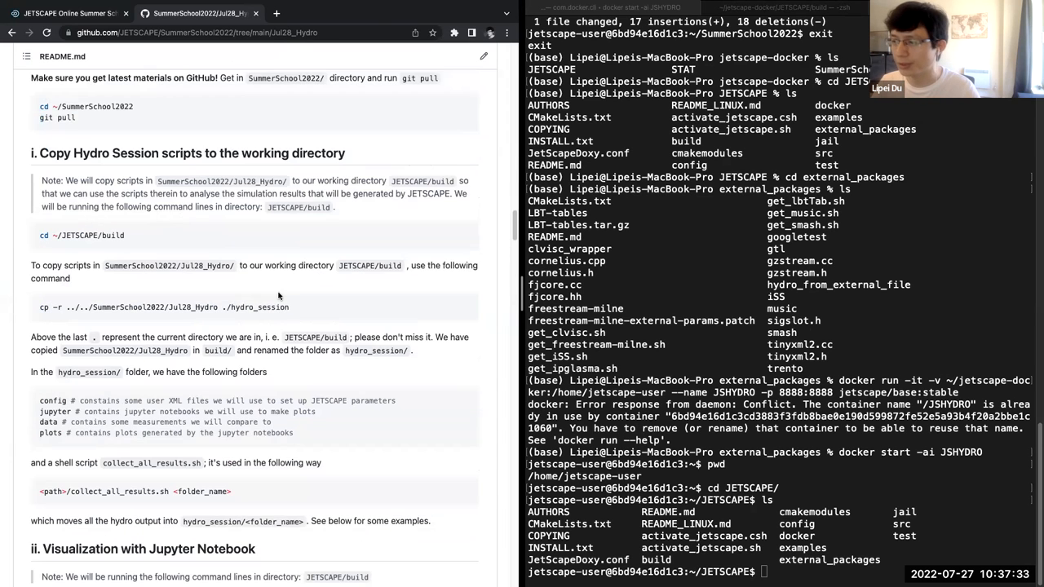
scroll(down, 3)
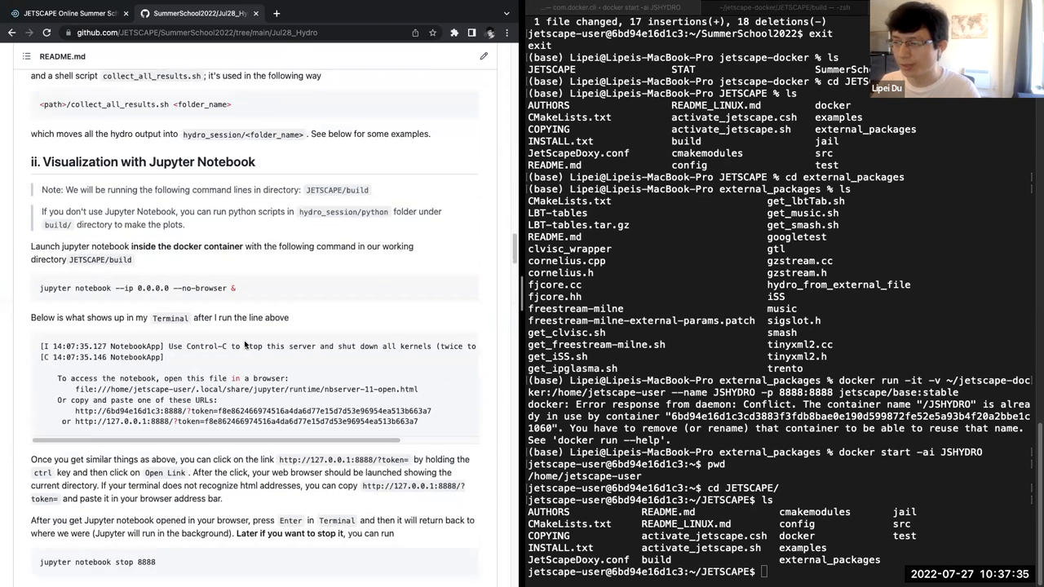
scroll(down, 3)
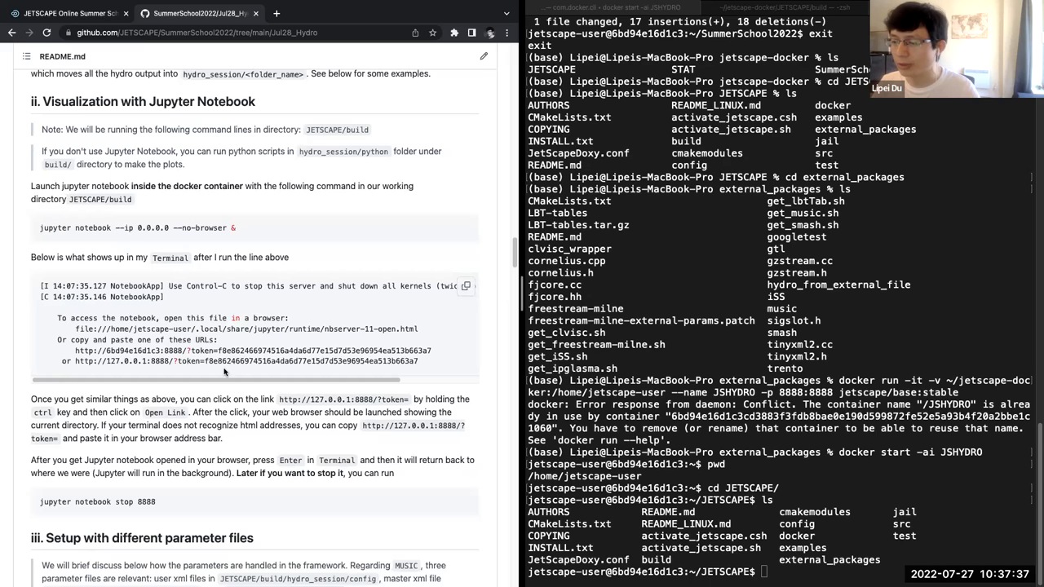
scroll(down, 3)
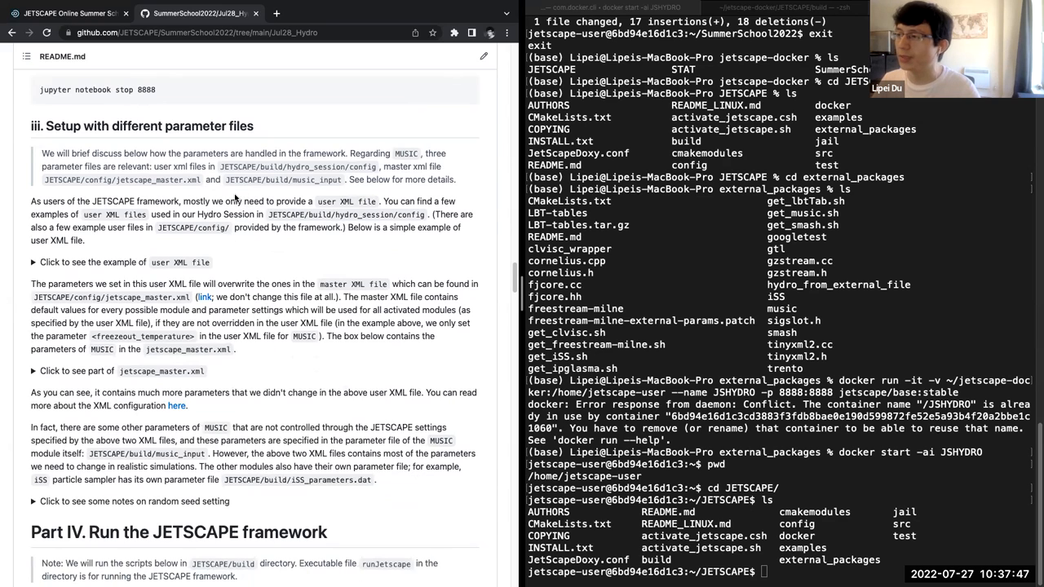
mouse_move(240, 192)
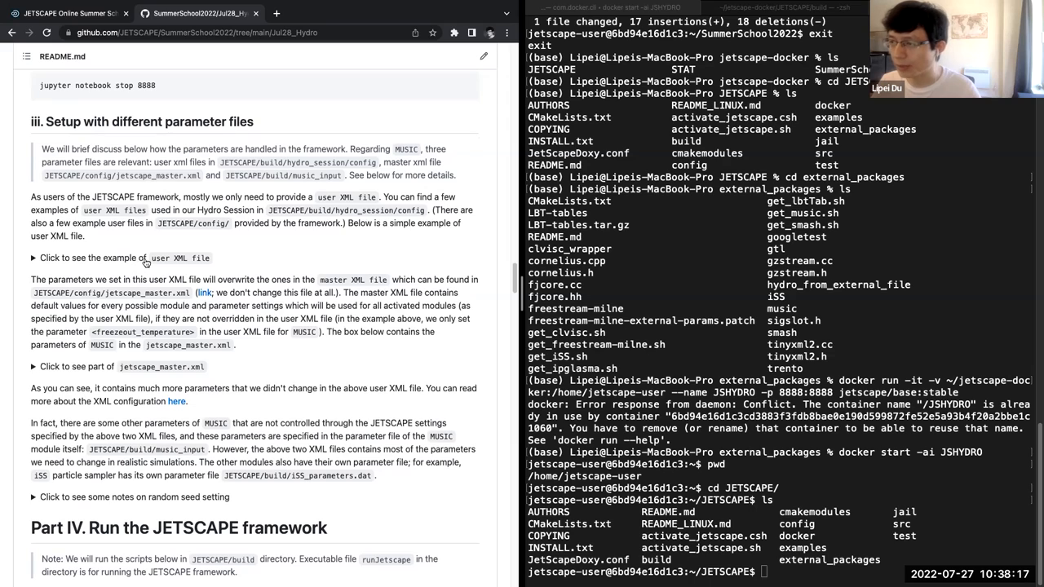
mouse_move(168, 264)
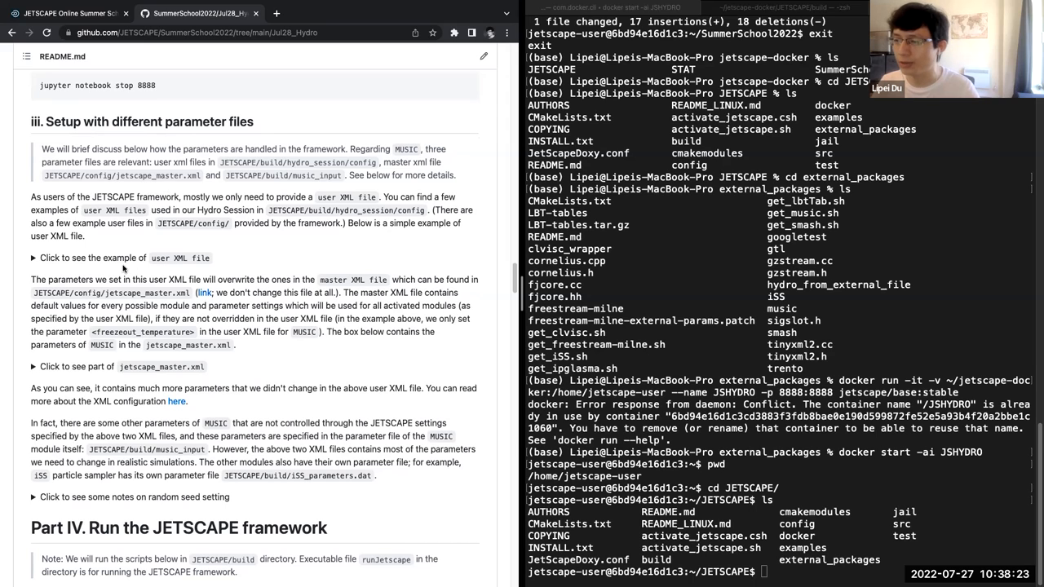
Step: Expand the 'Click to see the example of user XML file' disclosure in the parameter-files section
click(94, 258)
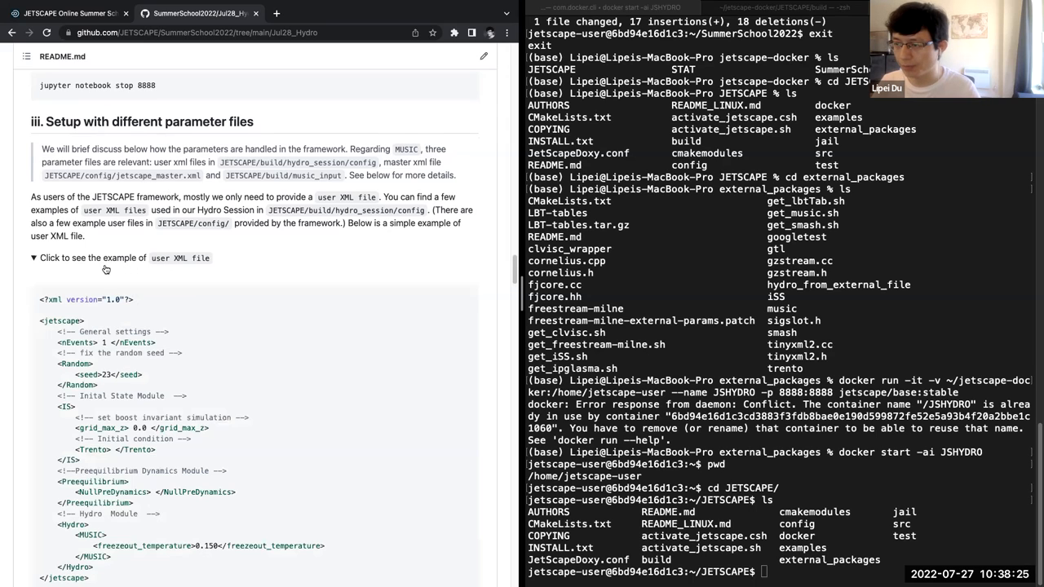
scroll(down, 3)
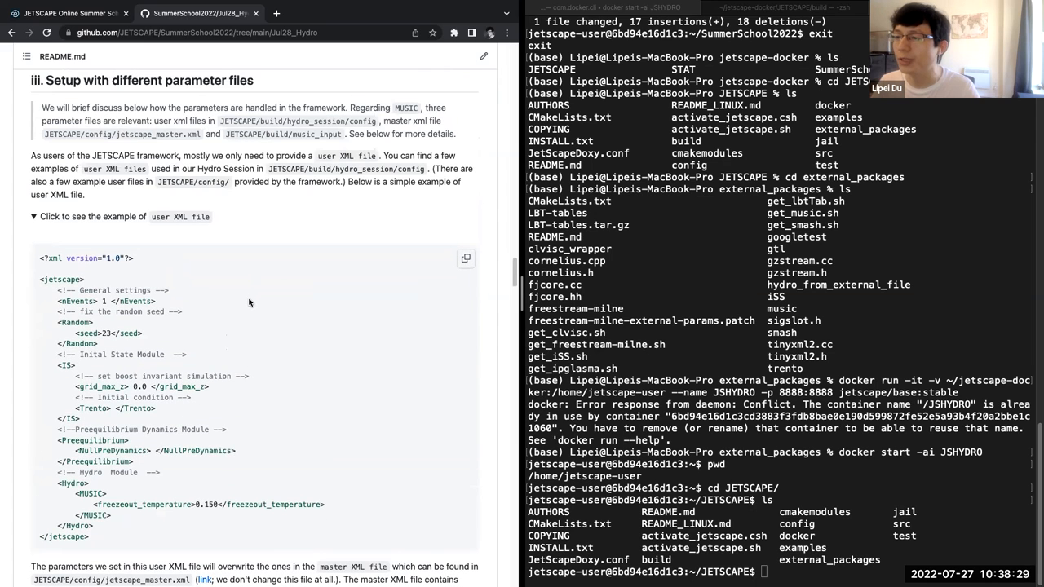
scroll(down, 3)
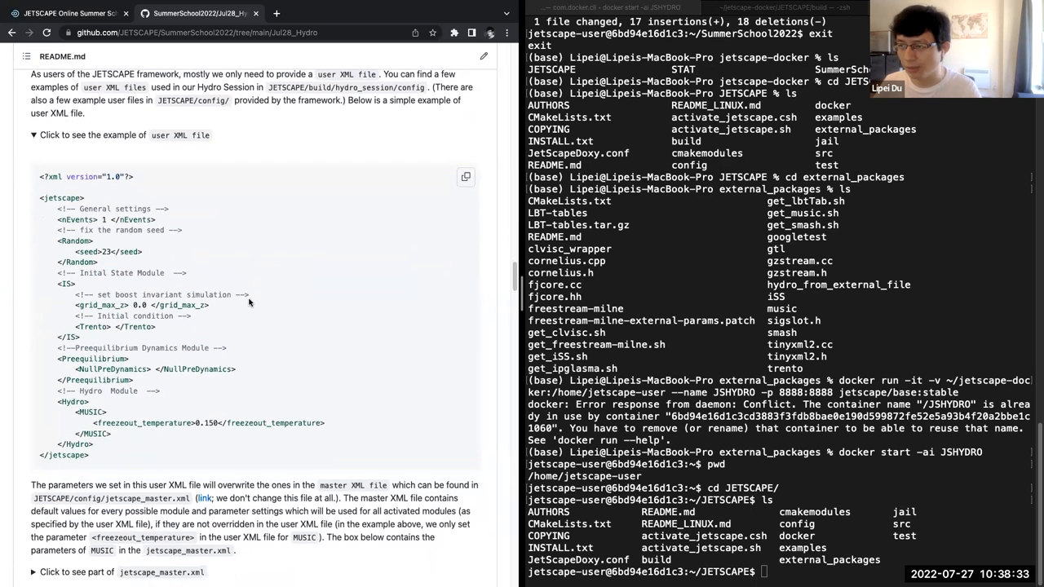
mouse_move(75, 173)
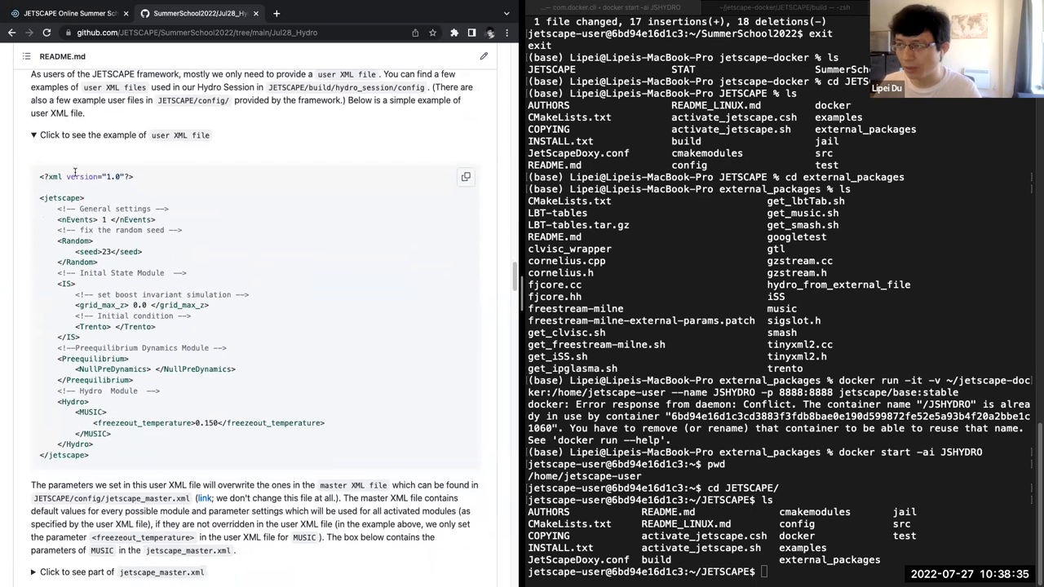
mouse_move(261, 353)
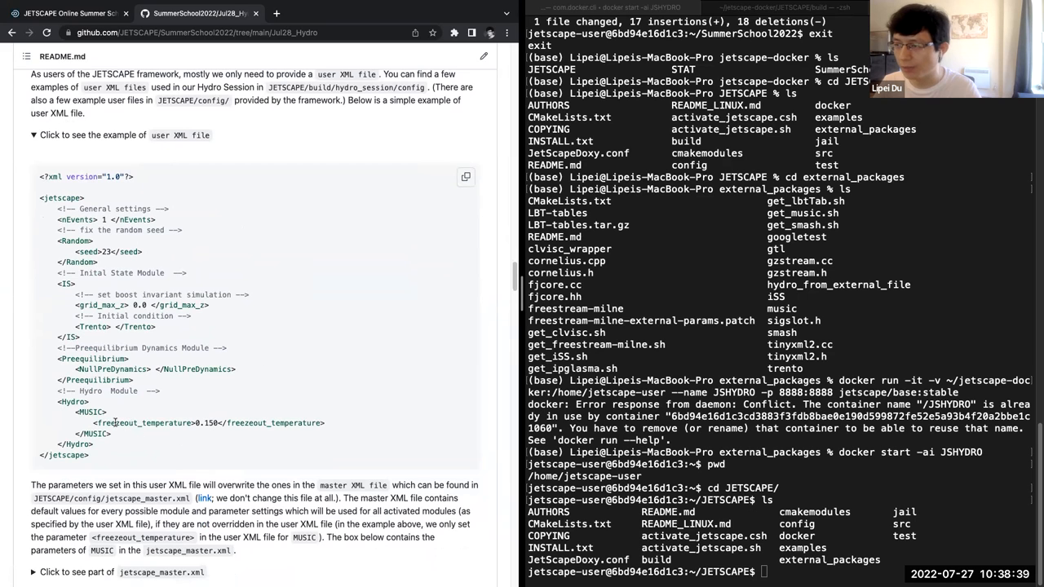
mouse_move(120, 318)
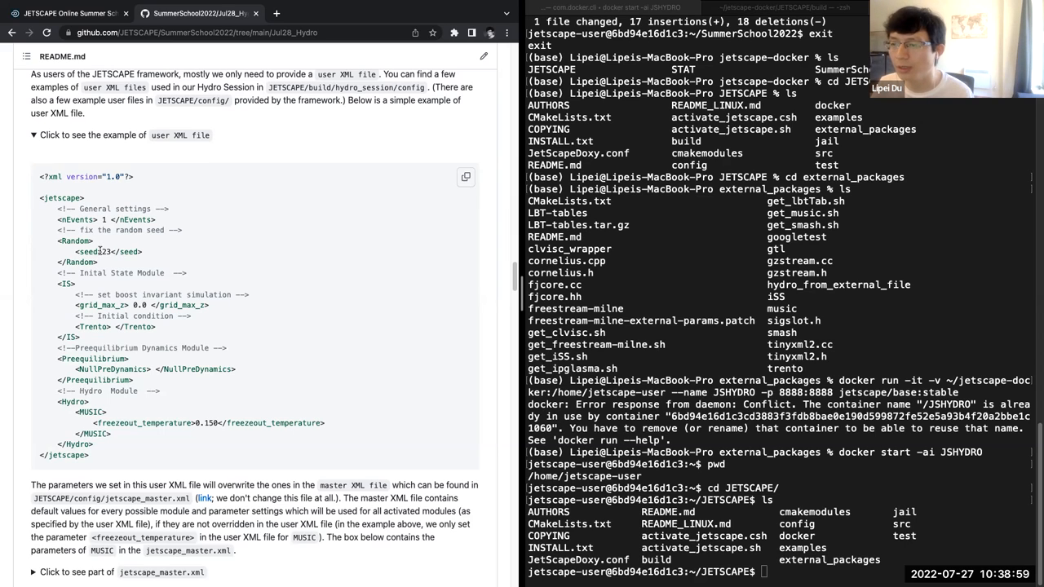
scroll(down, 3)
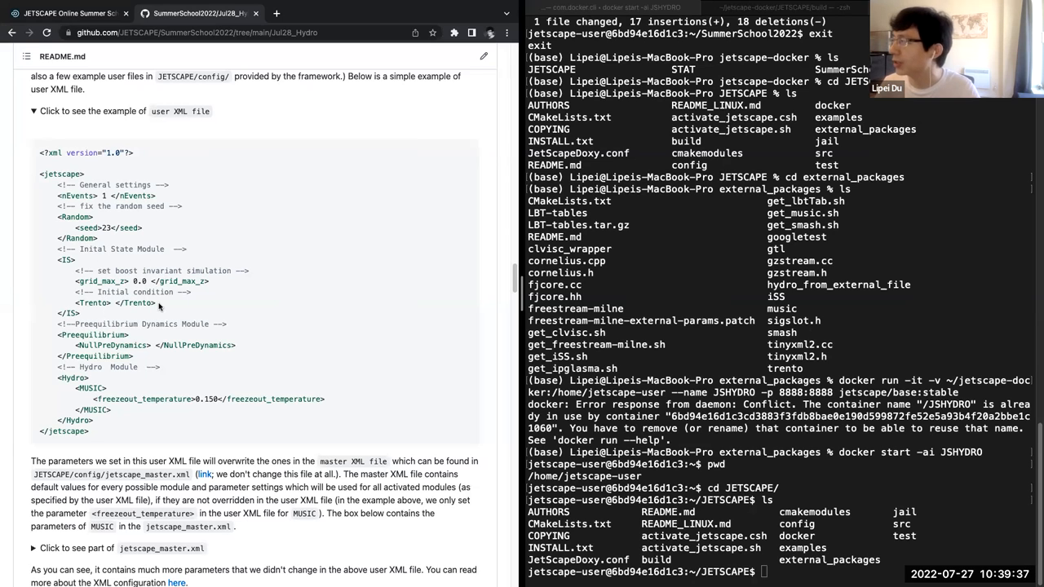
Step: Open JETSCAPE/config/jetscape_master.xml from the README's '(link)' in a new tab
scroll(down, 3)
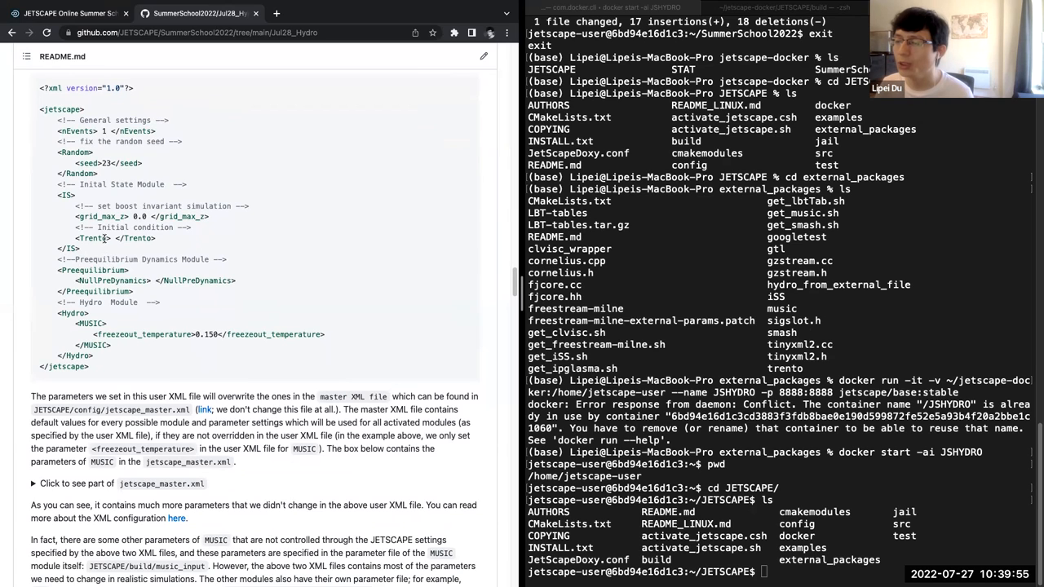
mouse_move(108, 315)
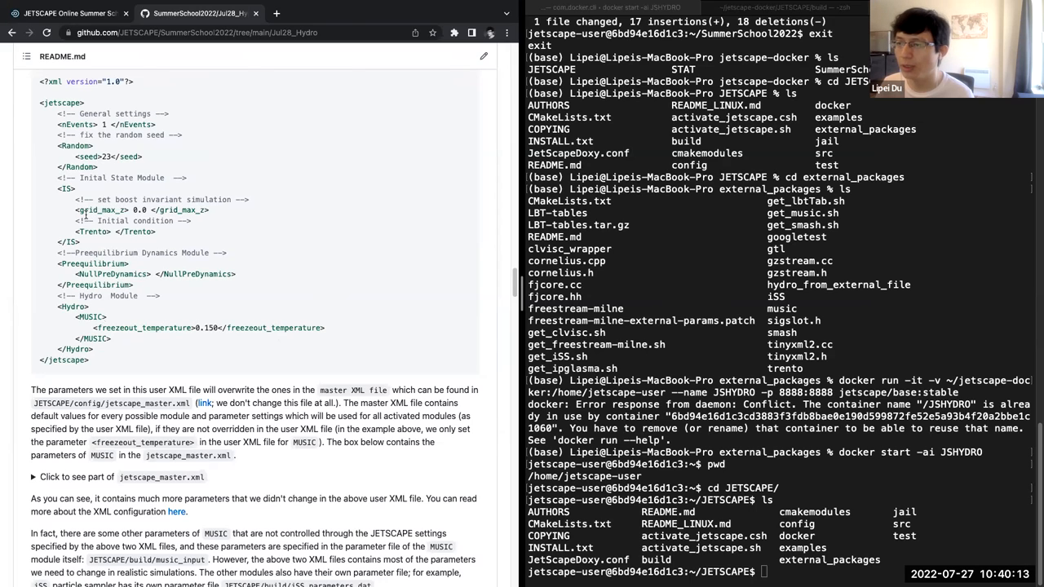
mouse_move(135, 323)
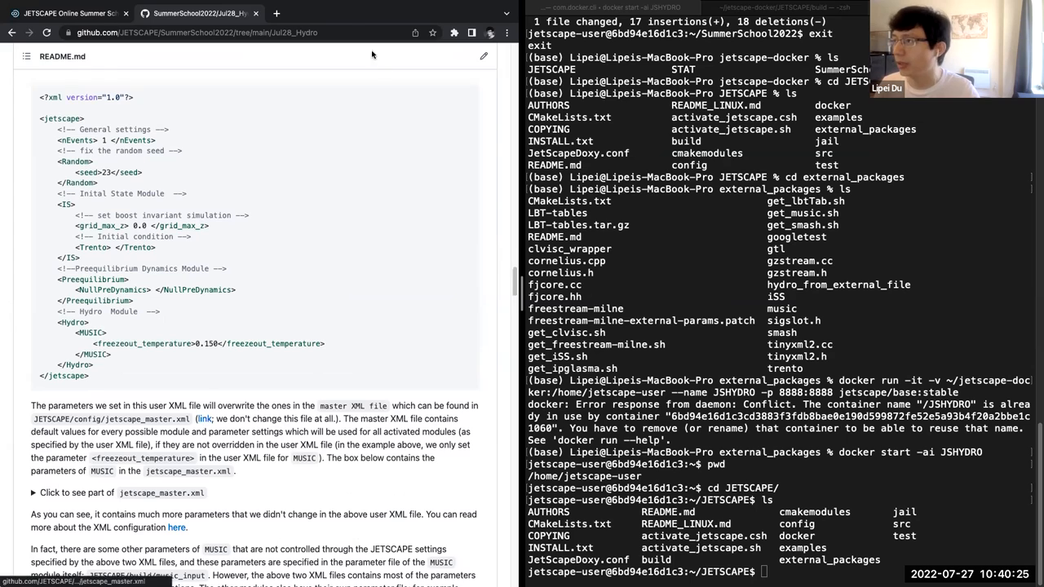
mouse_move(261, 117)
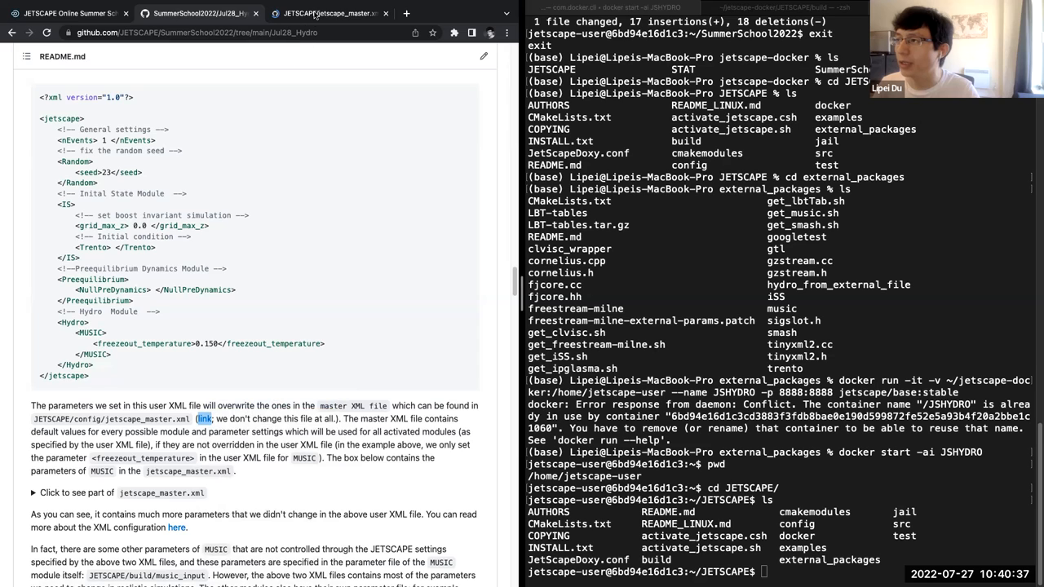
click(203, 418)
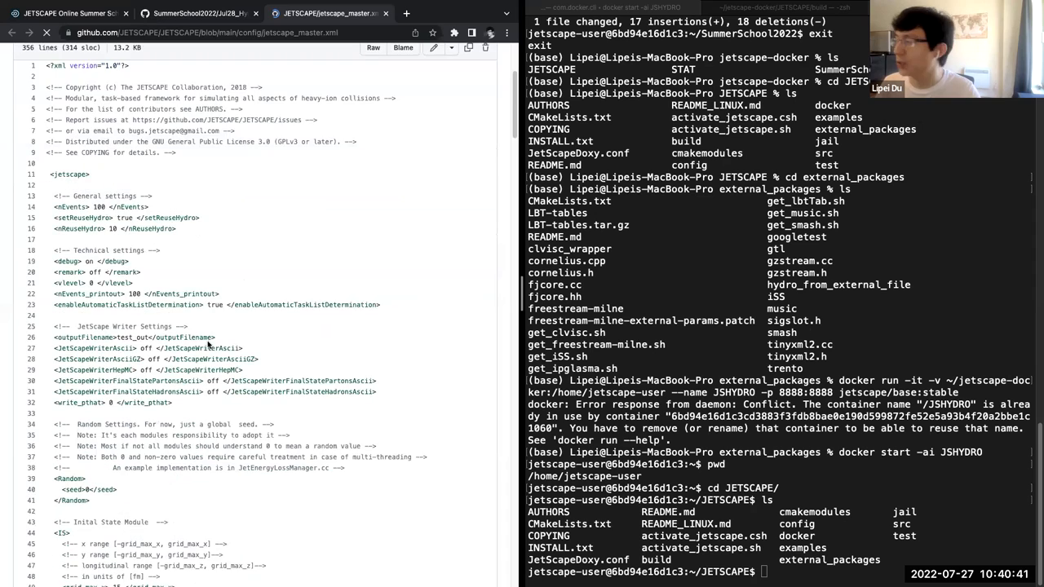
scroll(down, 3)
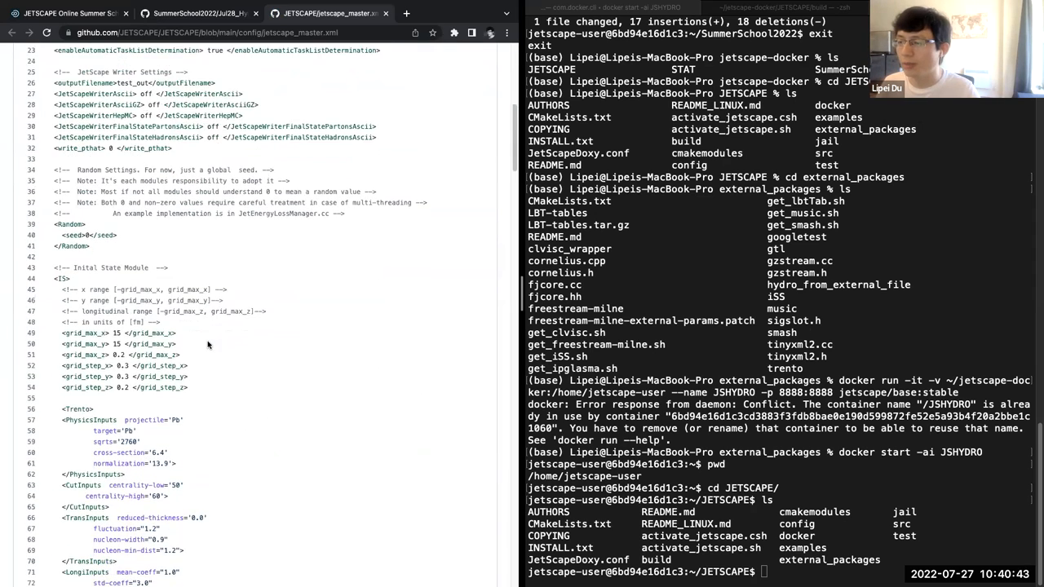
scroll(down, 3)
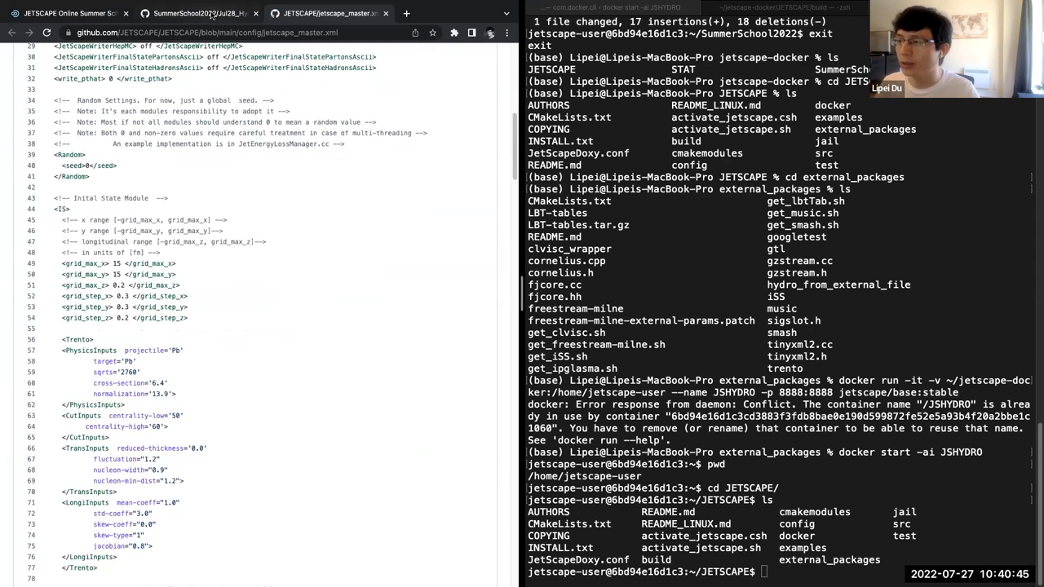
click(200, 13)
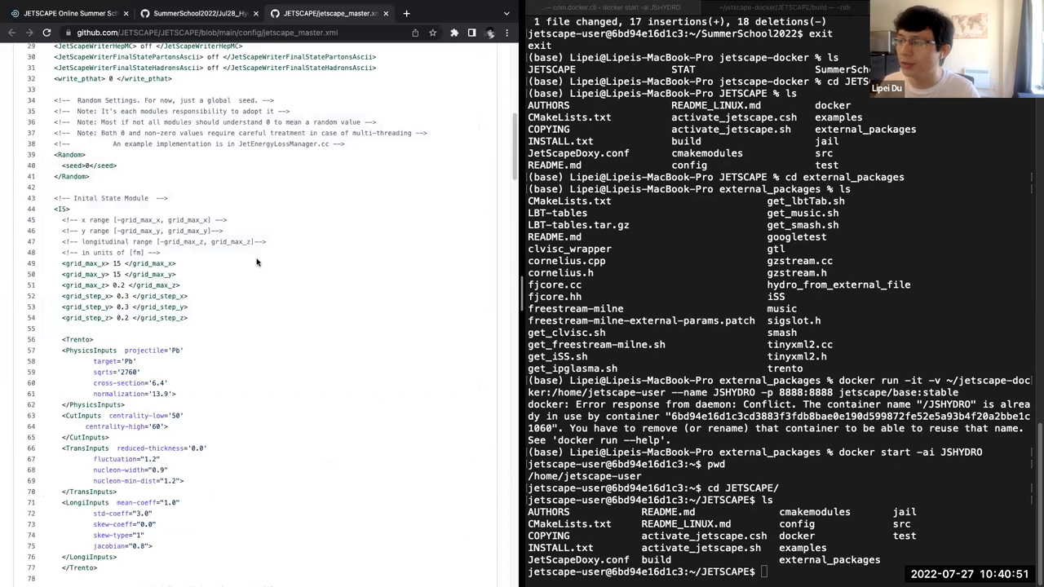
scroll(down, 3)
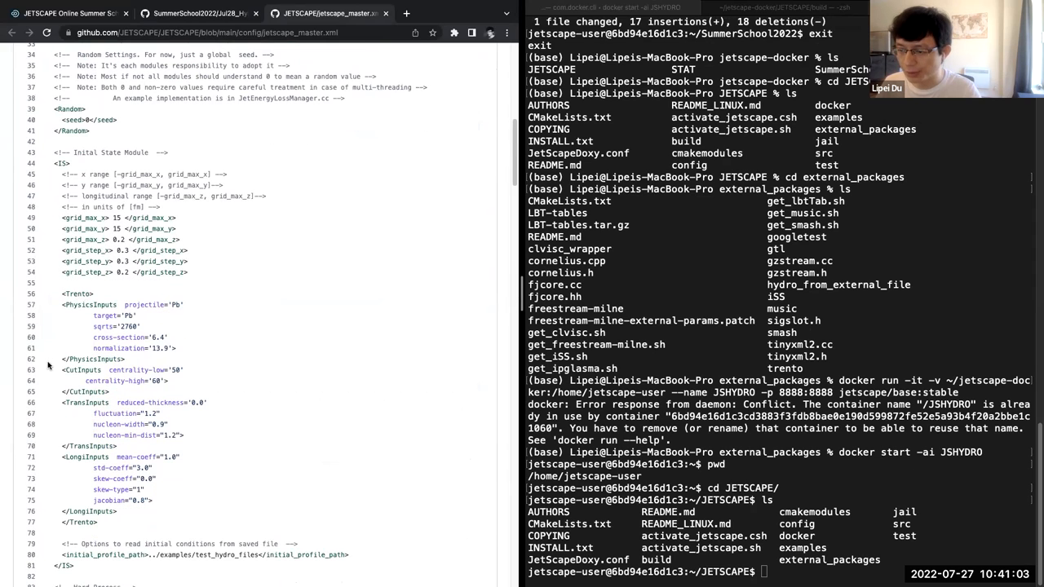
mouse_move(43, 430)
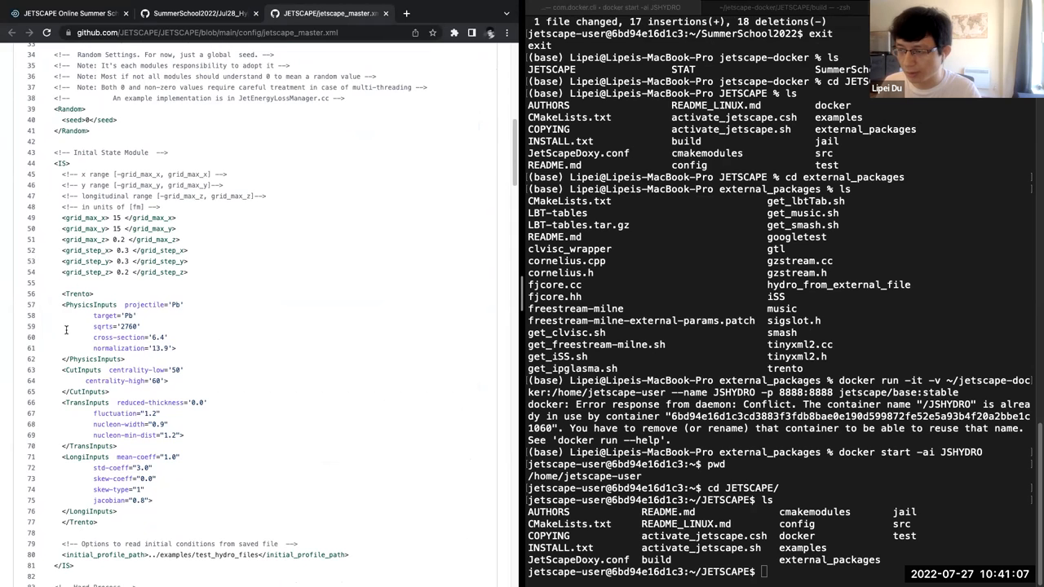
scroll(down, 3)
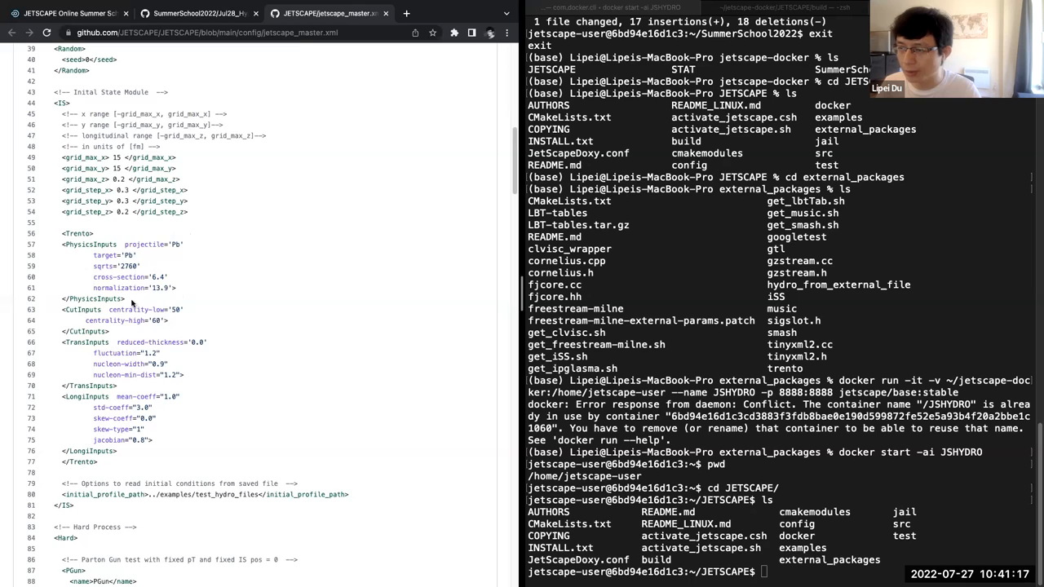
scroll(down, 3)
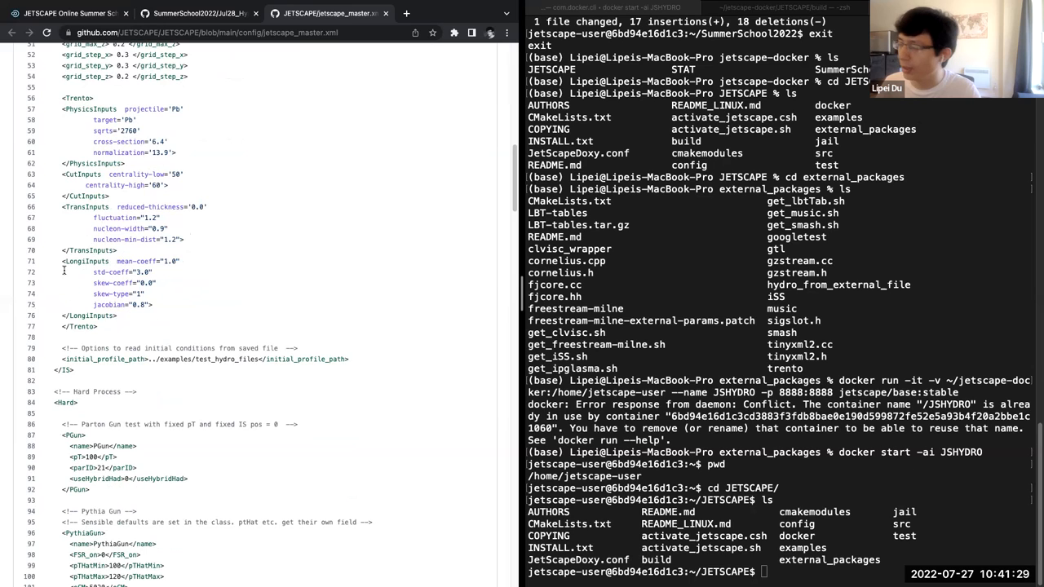
Step: Scroll jetscape_master.xml past the Hard and Eloss blocks to the Preequilibrium and Hydro sections
scroll(down, 3)
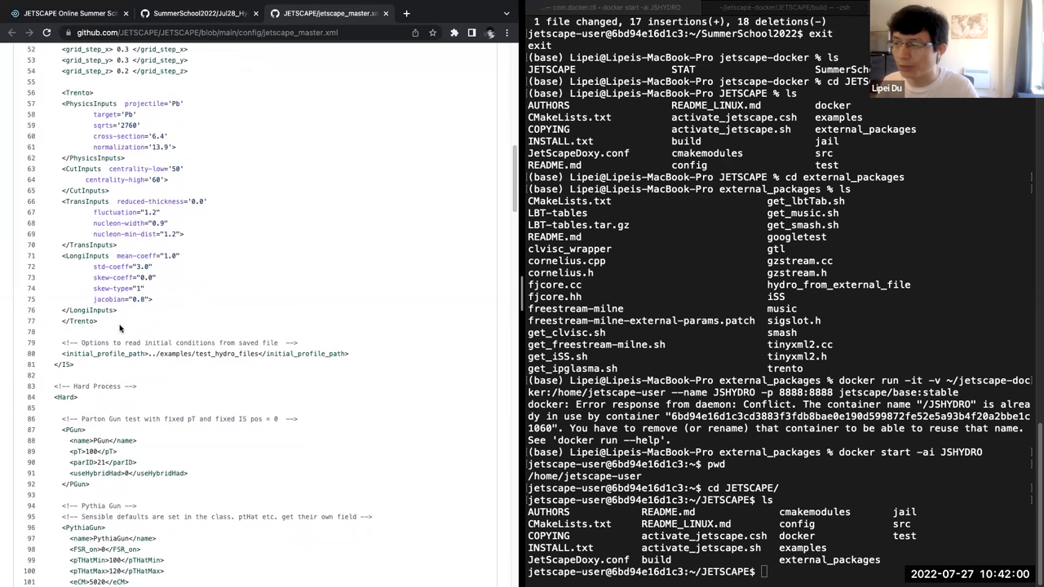
scroll(down, 3)
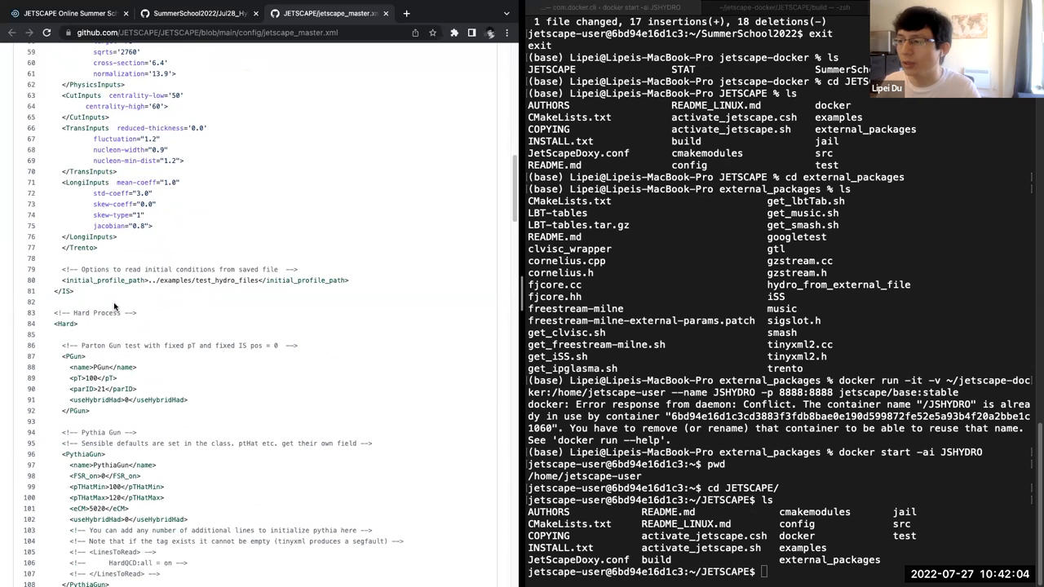
scroll(down, 3)
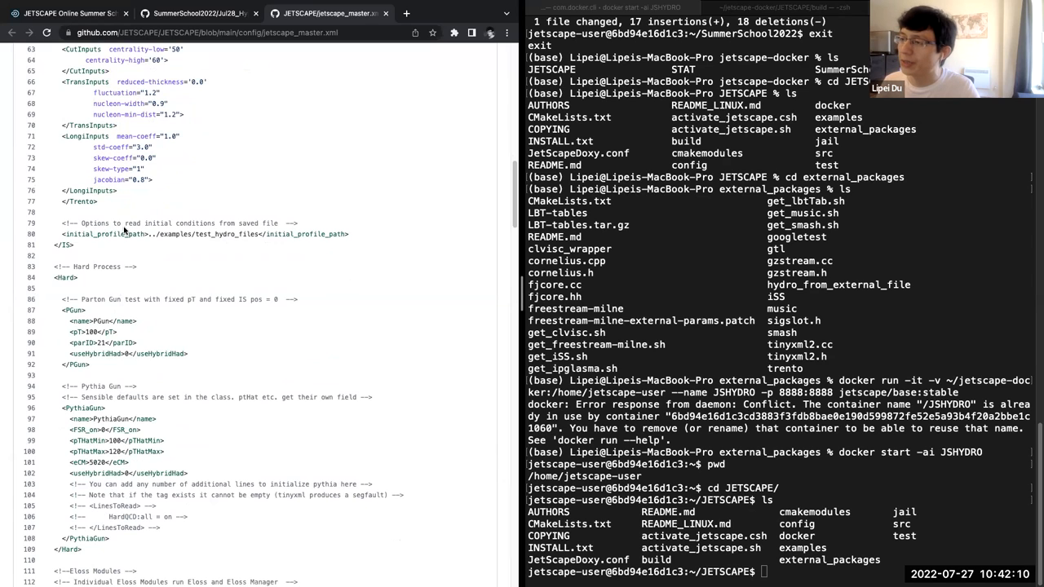
mouse_move(273, 223)
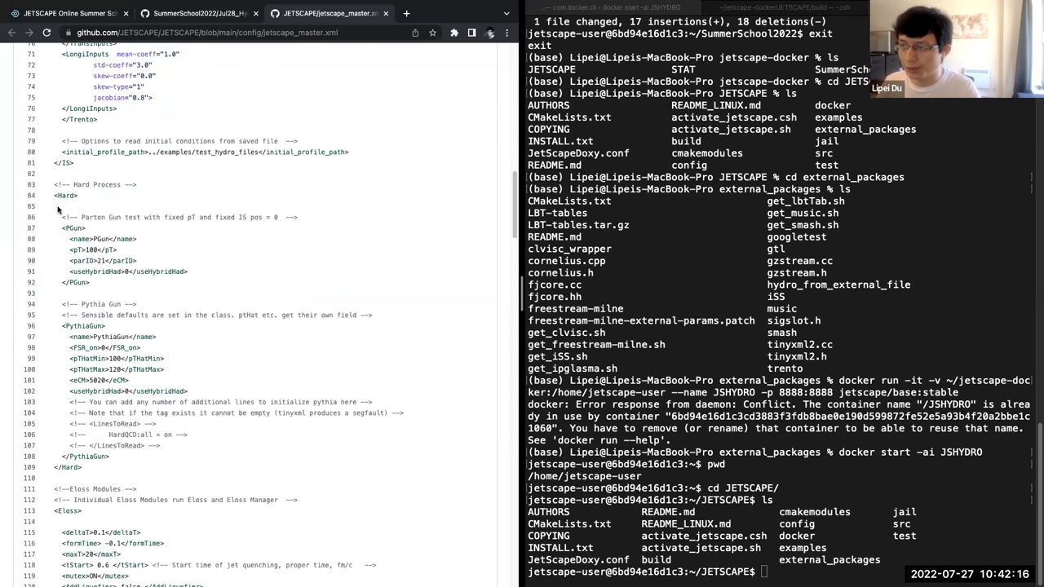
scroll(down, 3)
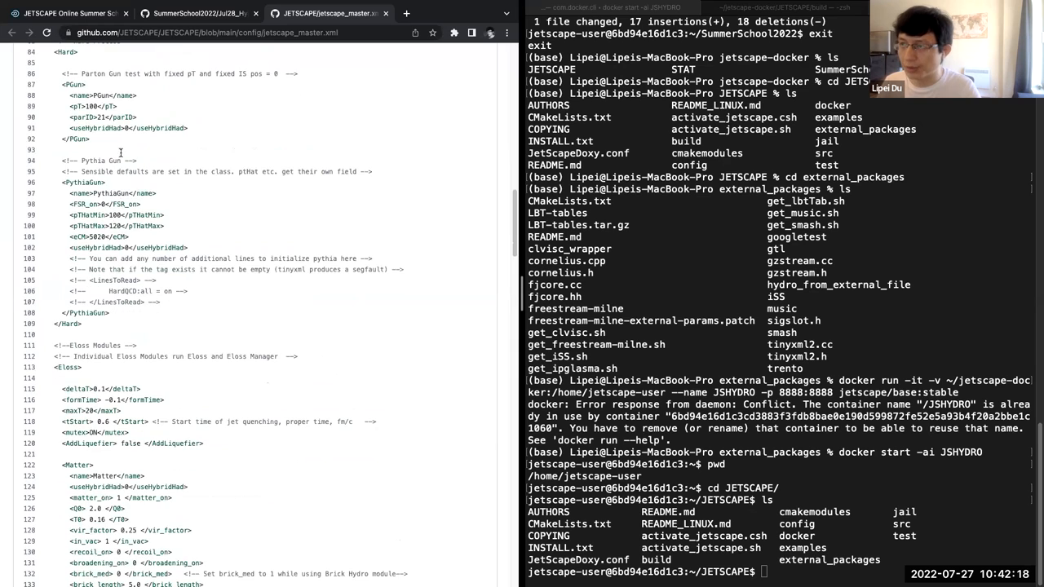
mouse_move(42, 361)
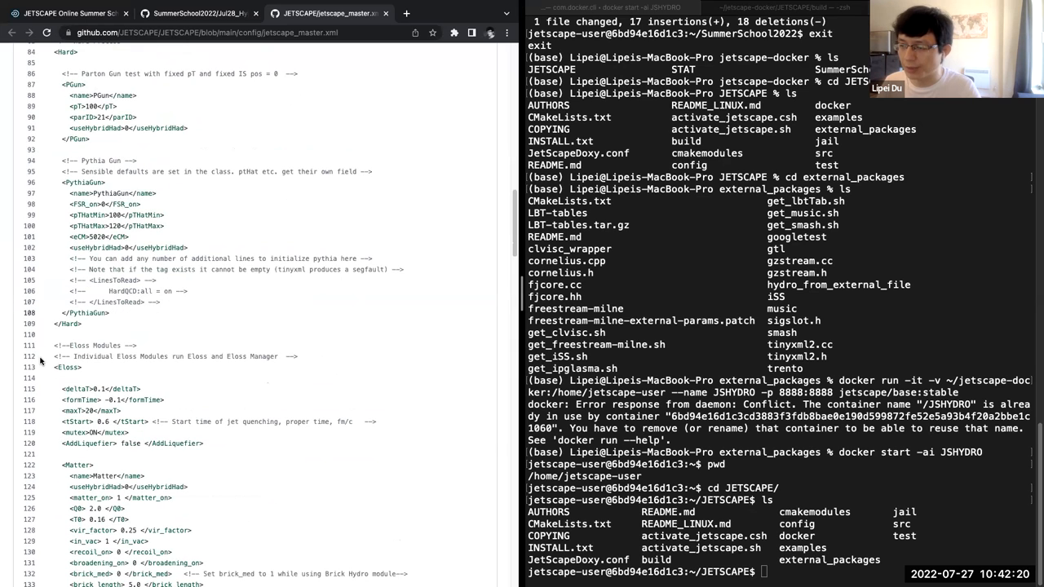
scroll(down, 3)
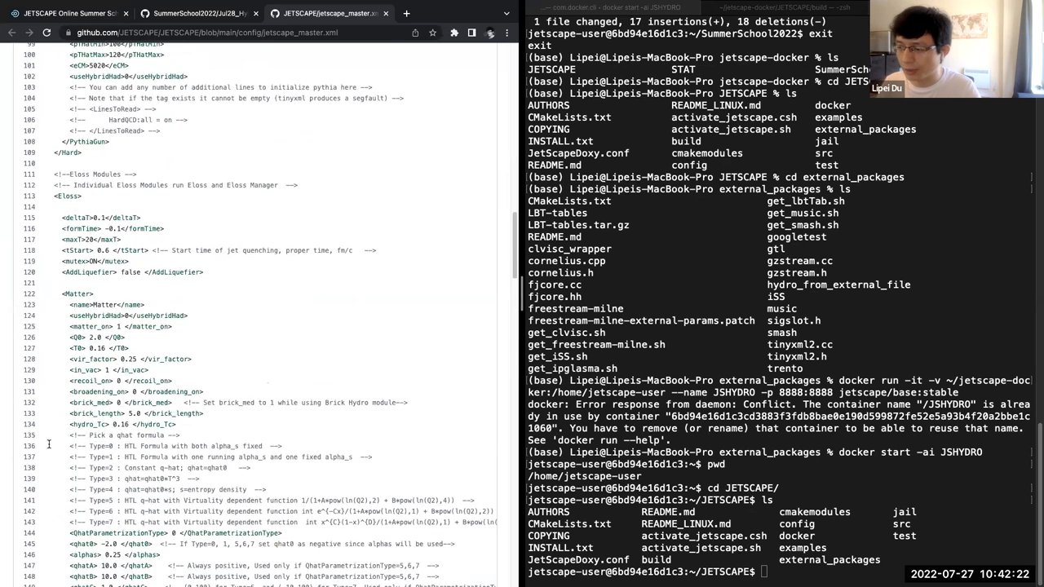
scroll(down, 3)
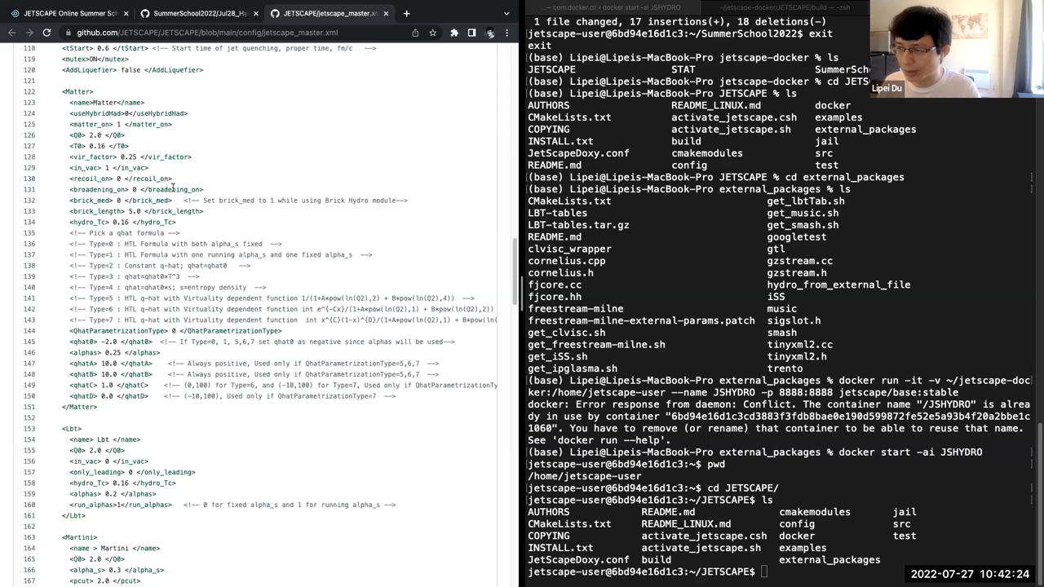
scroll(down, 3)
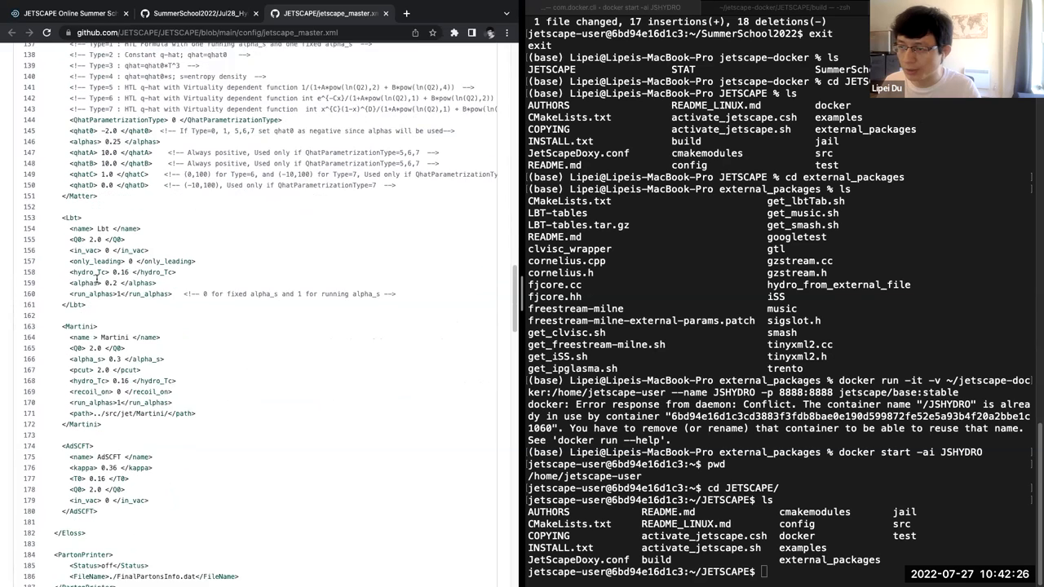
scroll(down, 3)
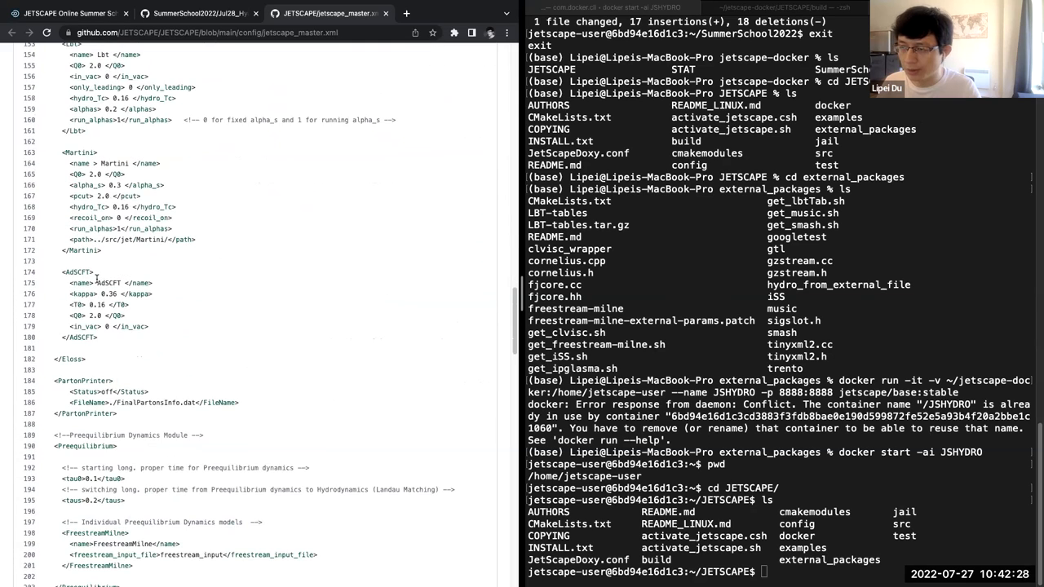
scroll(down, 3)
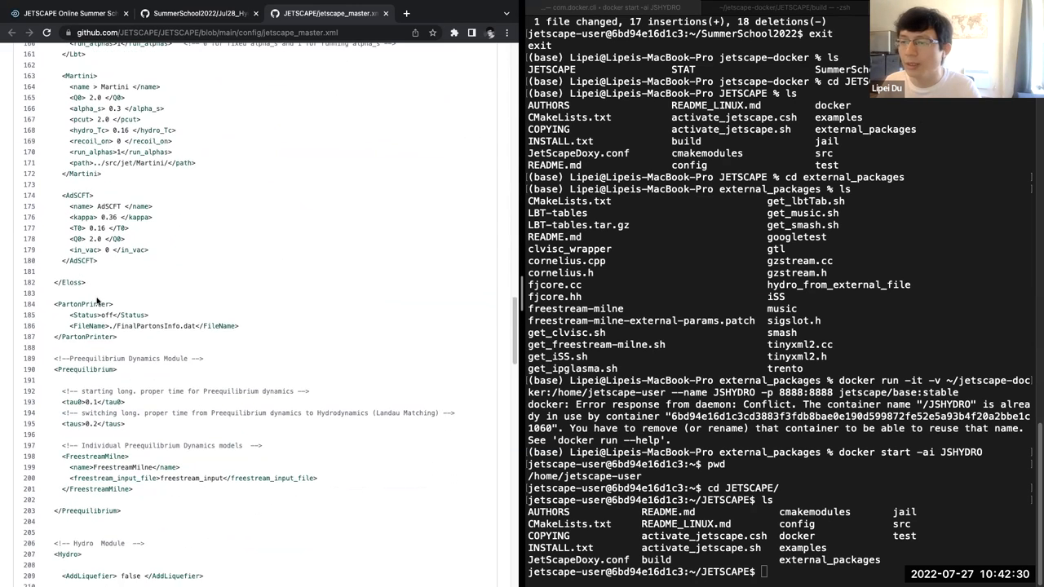
scroll(down, 3)
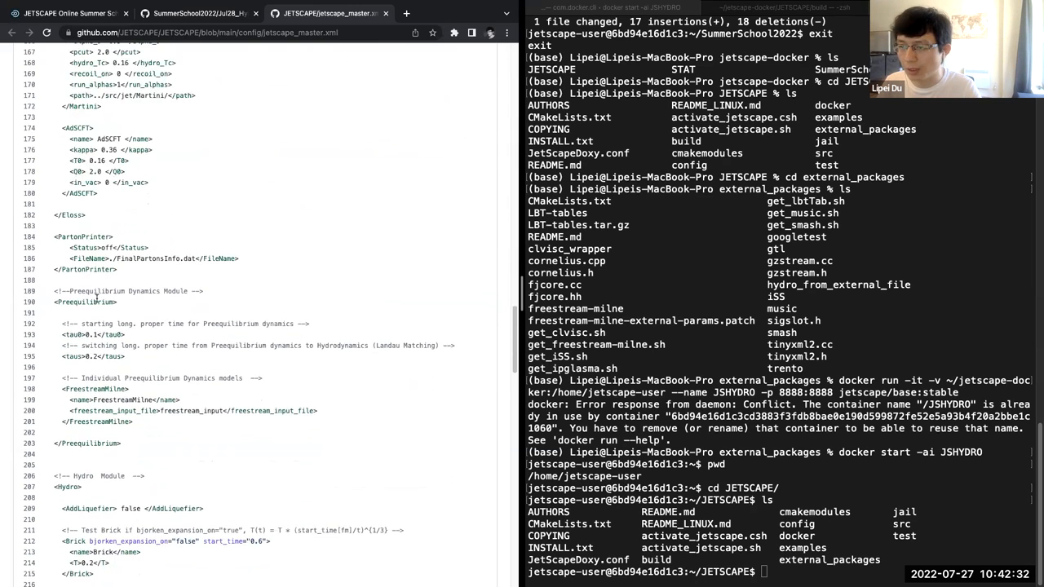
scroll(down, 3)
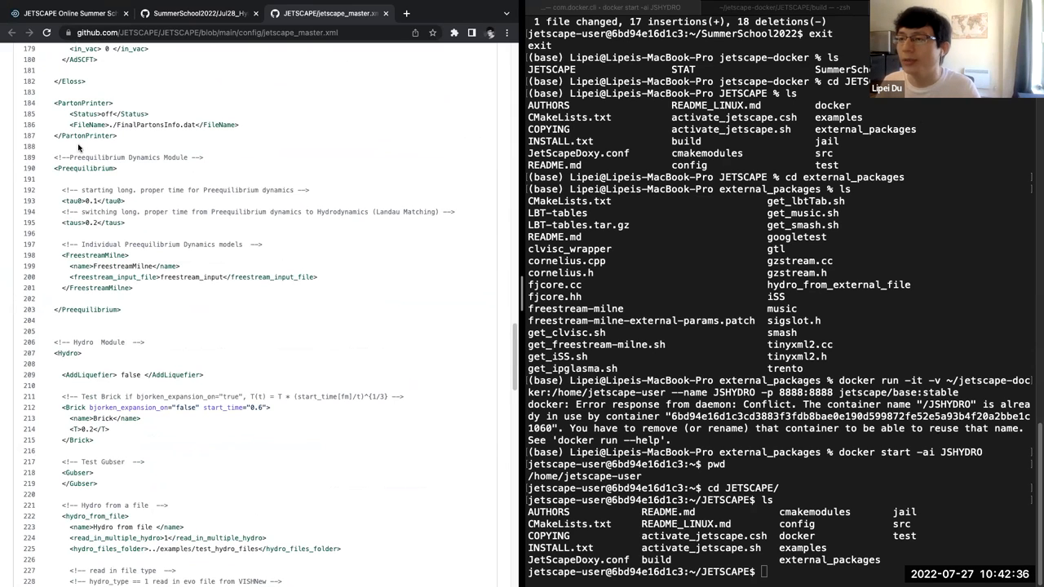
mouse_move(143, 152)
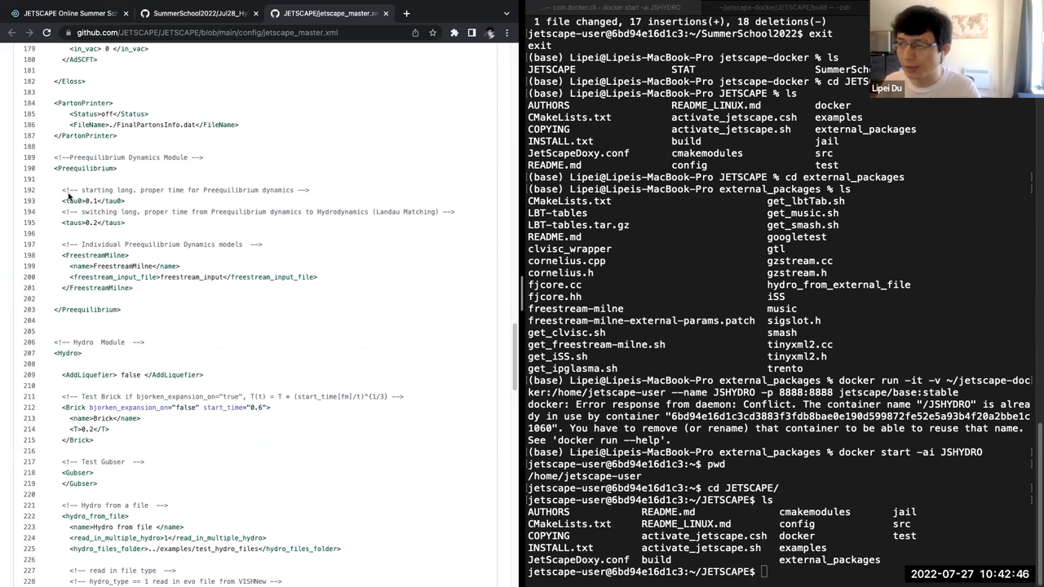
mouse_move(71, 219)
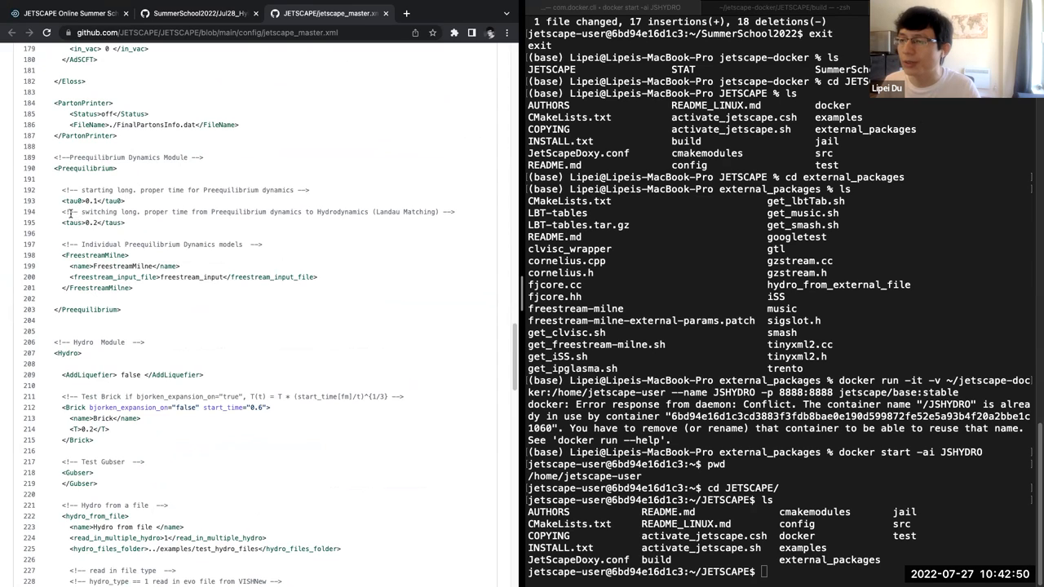
mouse_move(70, 233)
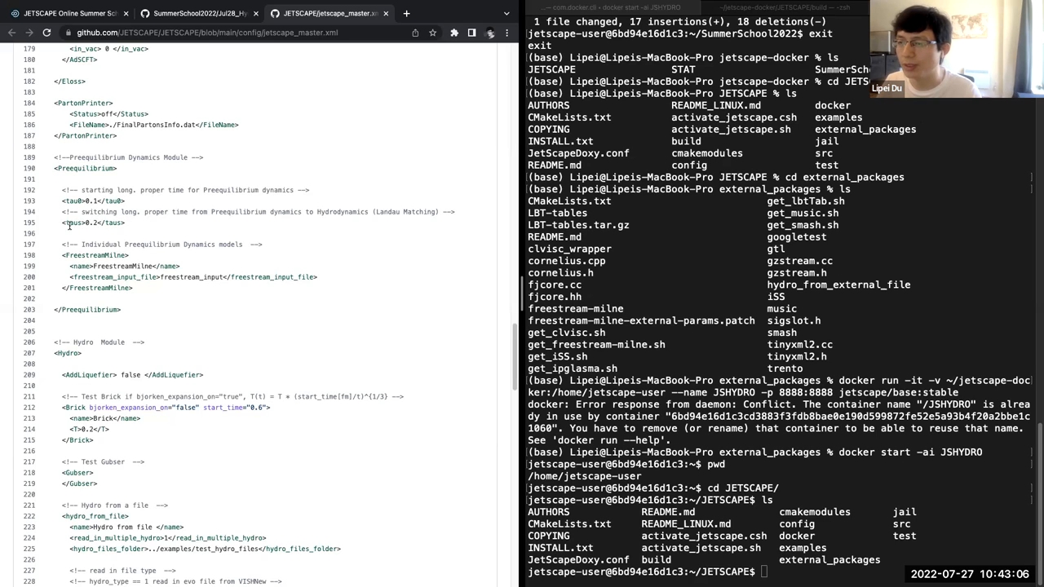
mouse_move(124, 226)
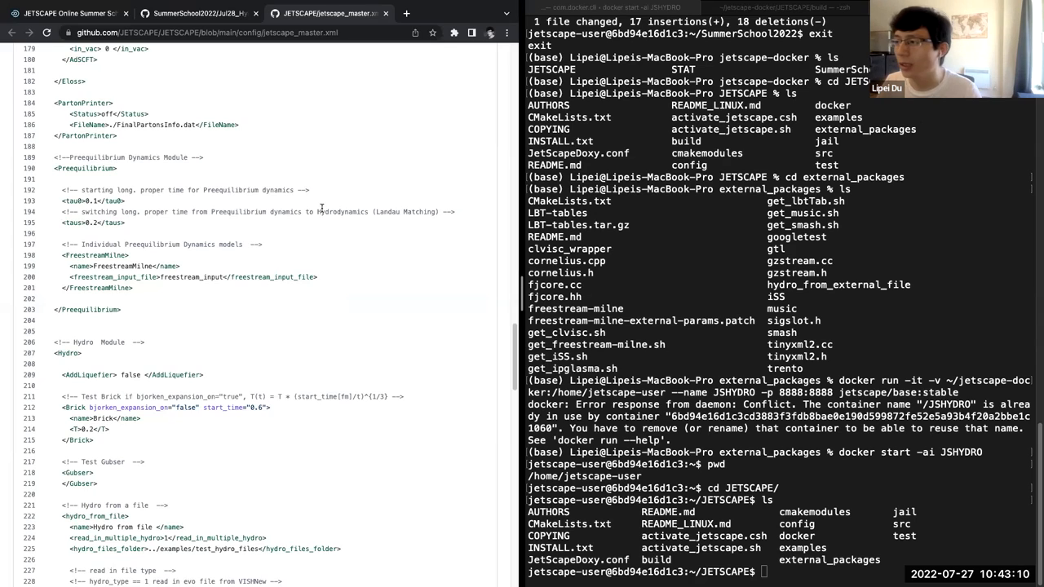
scroll(down, 3)
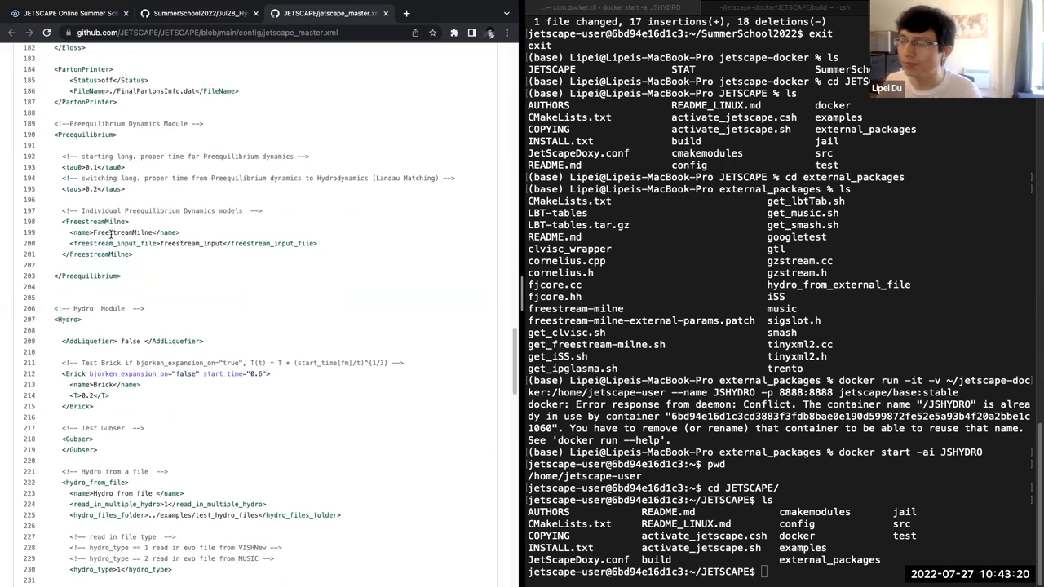
scroll(down, 3)
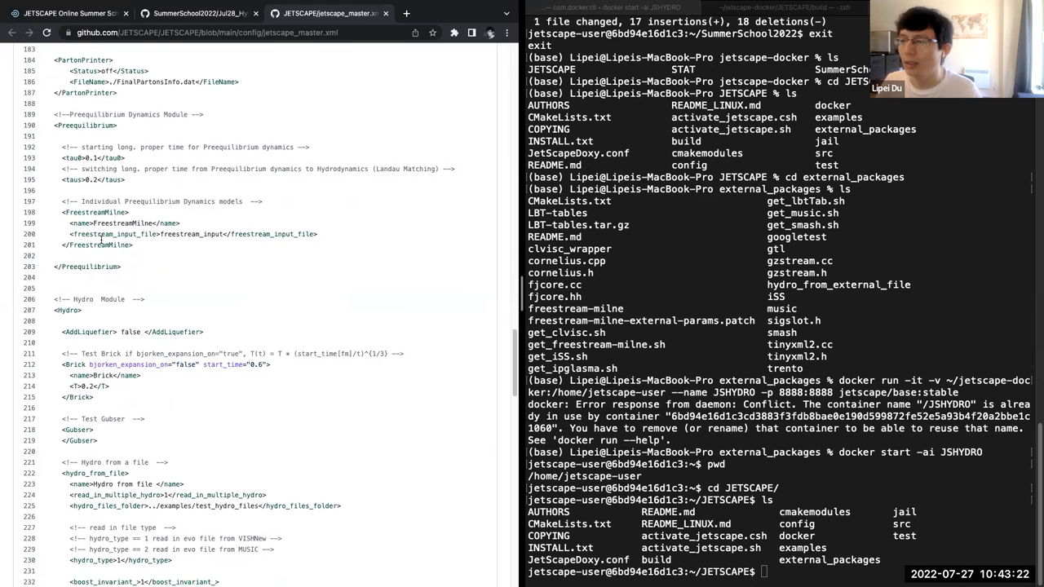
scroll(down, 3)
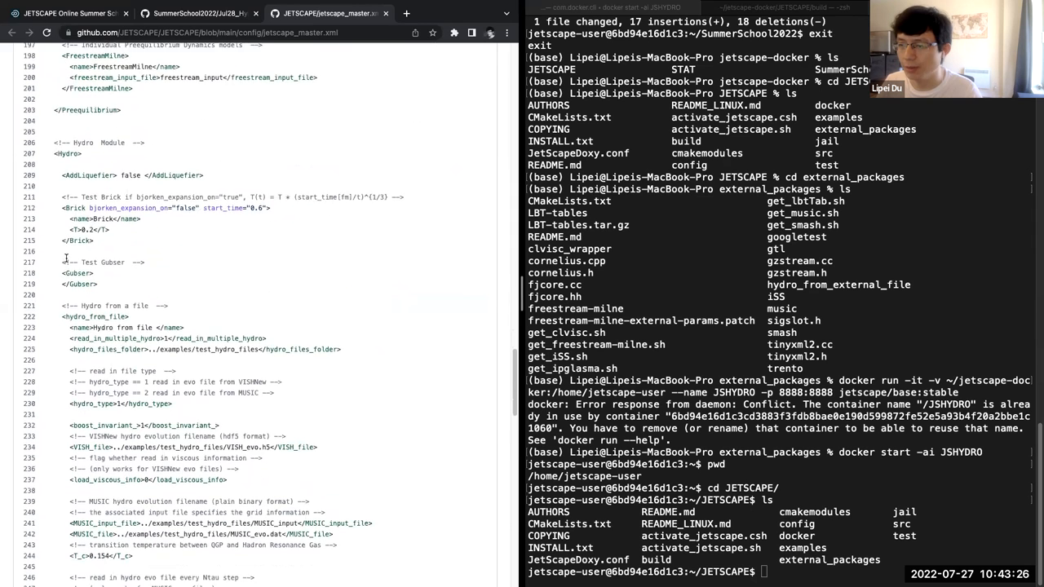
scroll(down, 3)
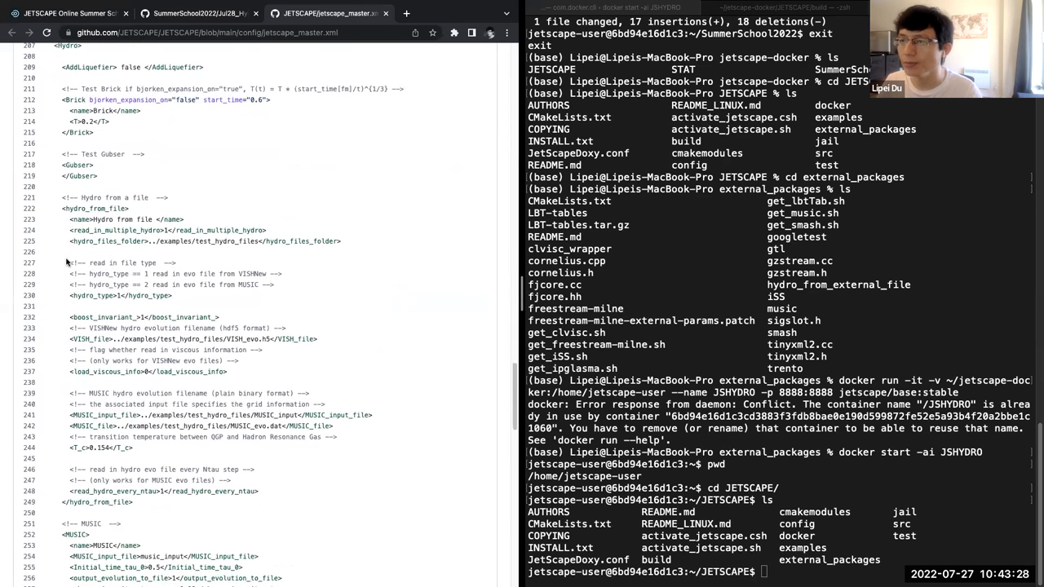
scroll(down, 3)
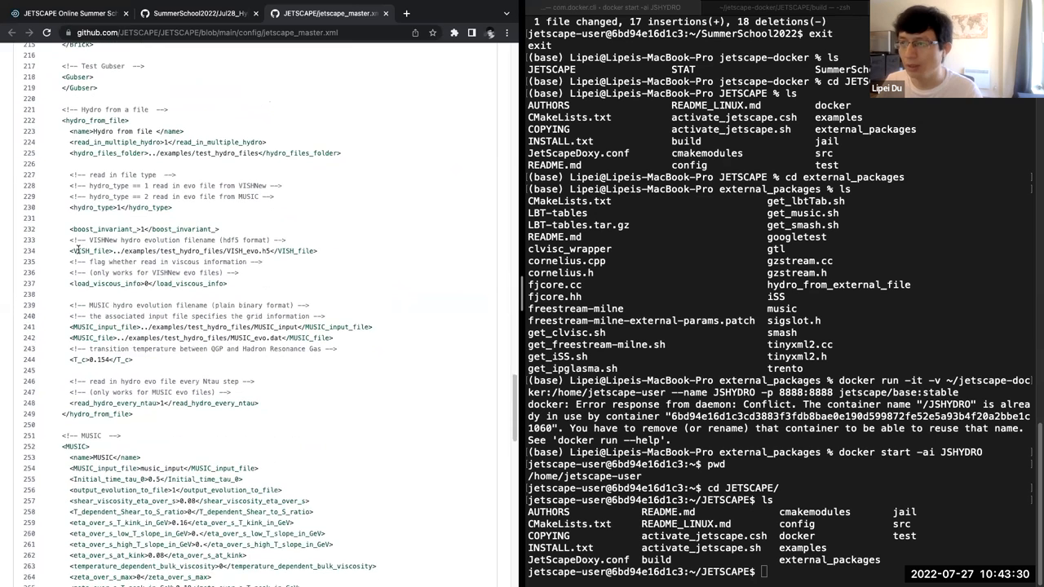
scroll(down, 3)
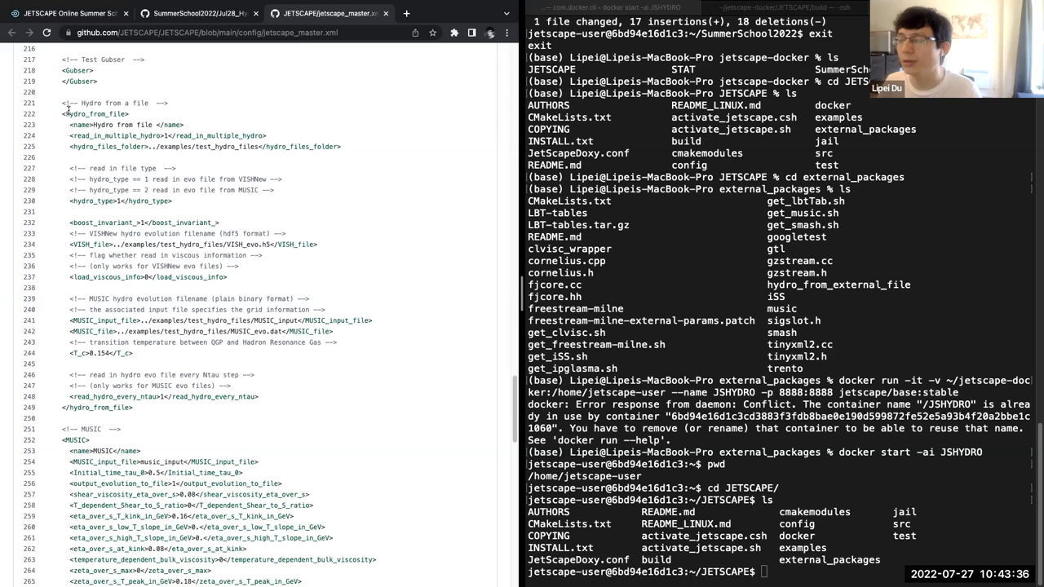
mouse_move(193, 157)
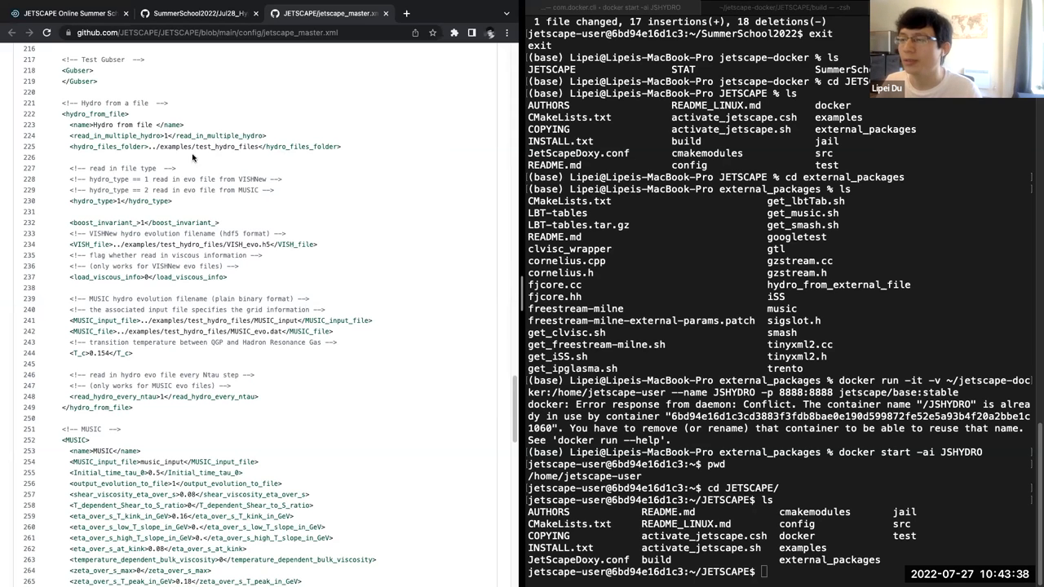
Step: Scroll jetscape_master.xml down to the MUSIC hydro block
scroll(down, 3)
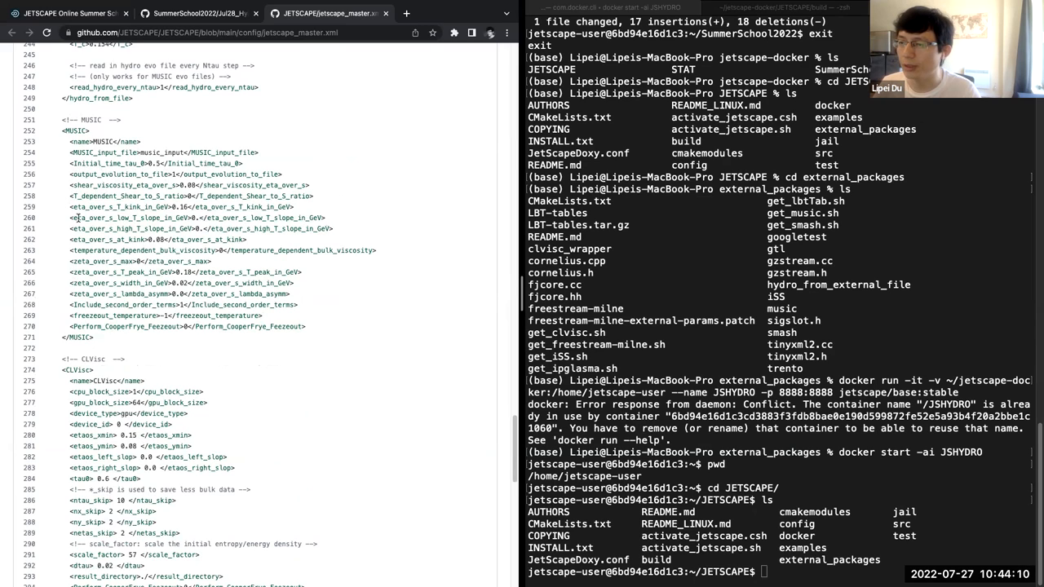
mouse_move(380, 312)
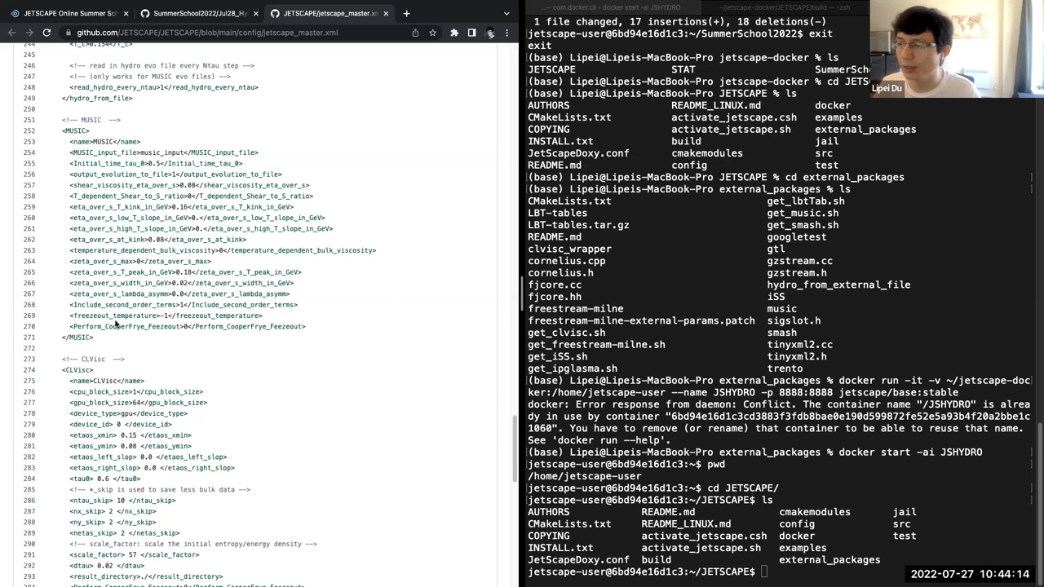
scroll(down, 3)
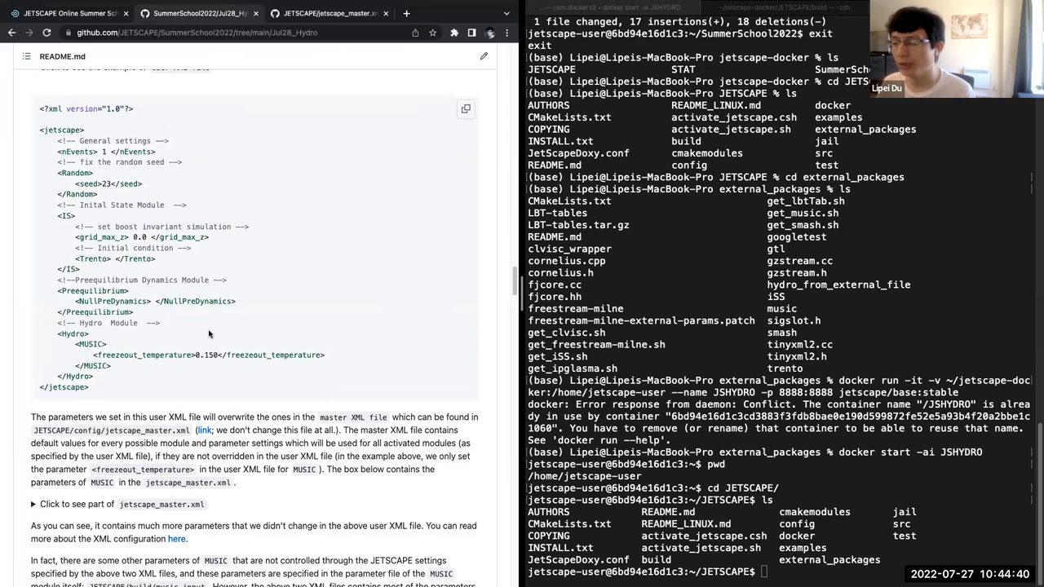
Step: Scroll jetscape_master.xml to the MUSIC parameters, including freeze-out temperature
scroll(down, 3)
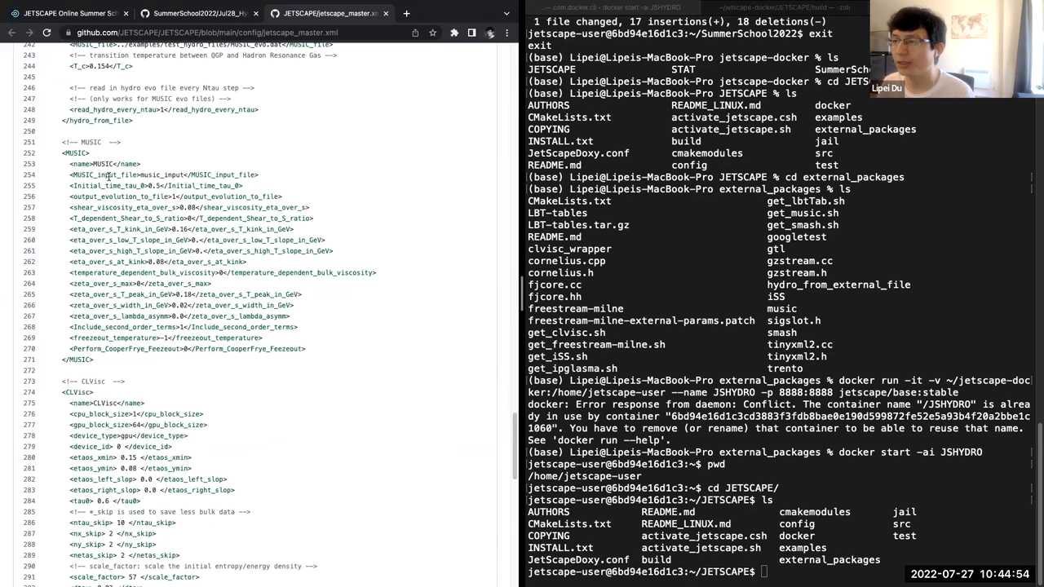
Step: Review the Preequilibrium block in jetscape_master.xml and switch back to the Jul28_Hydro README
double_click(160, 174)
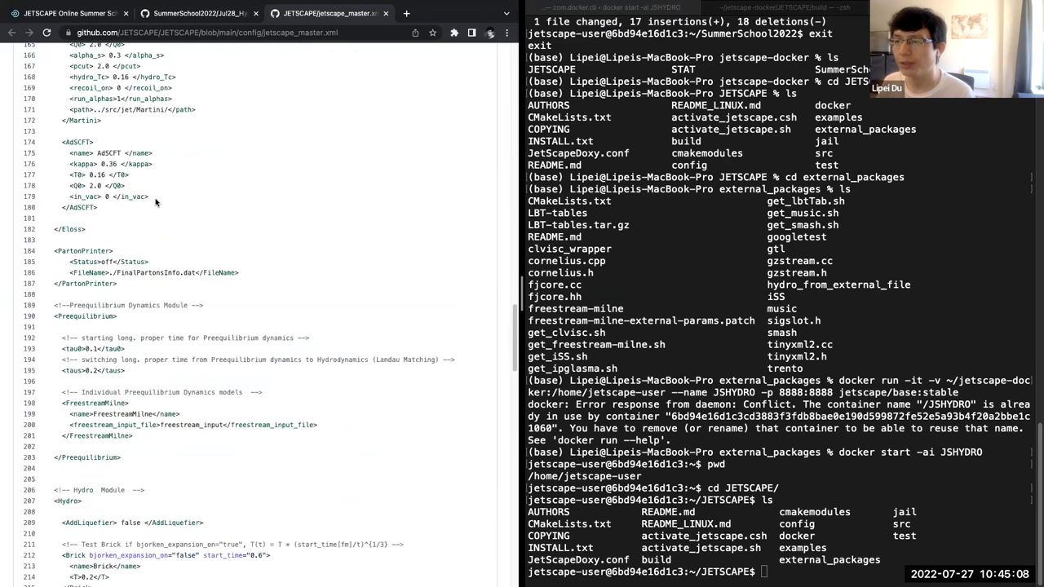
scroll(down, 3)
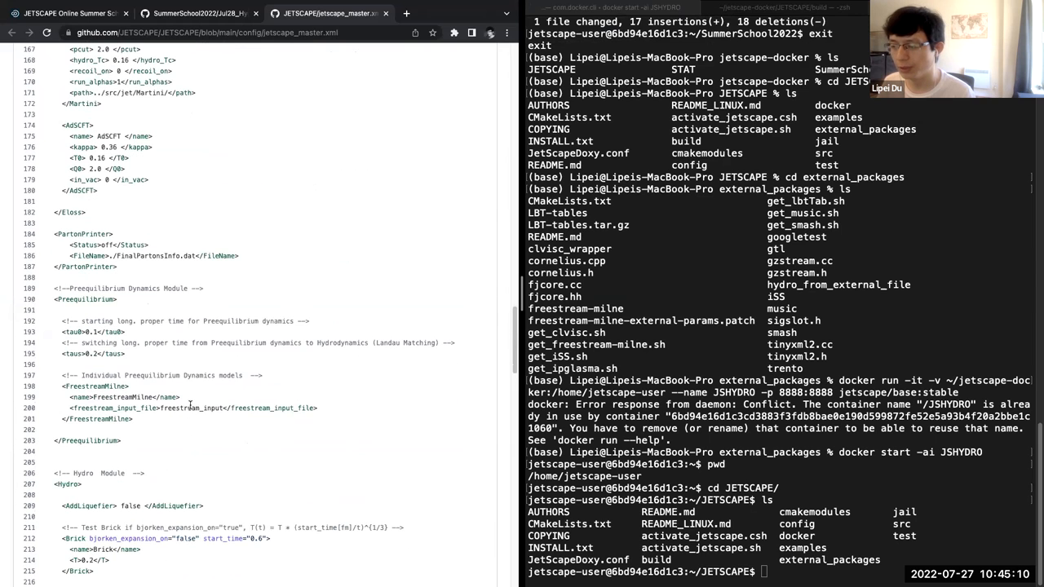
double_click(191, 408)
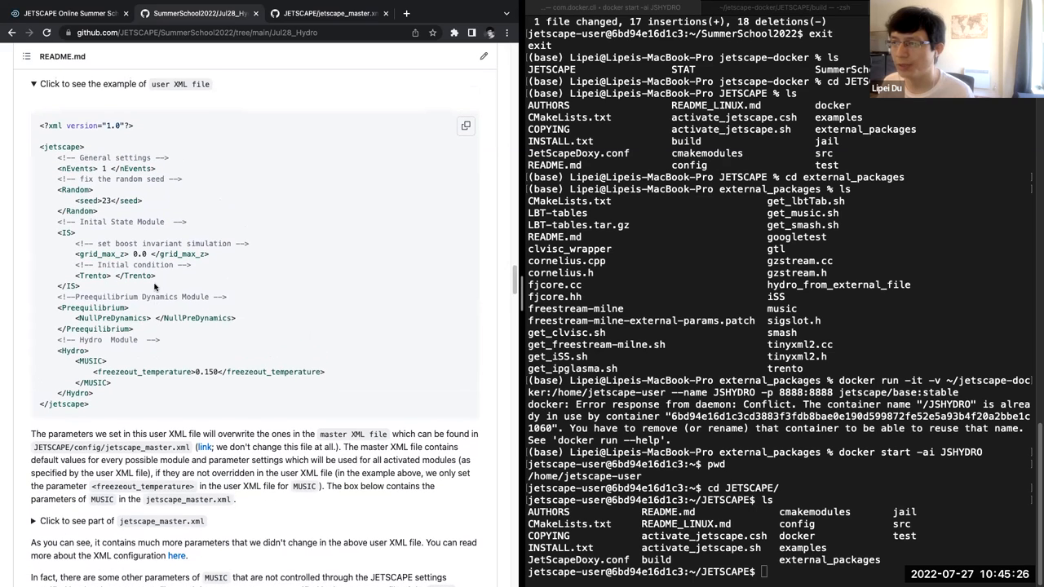
scroll(down, 3)
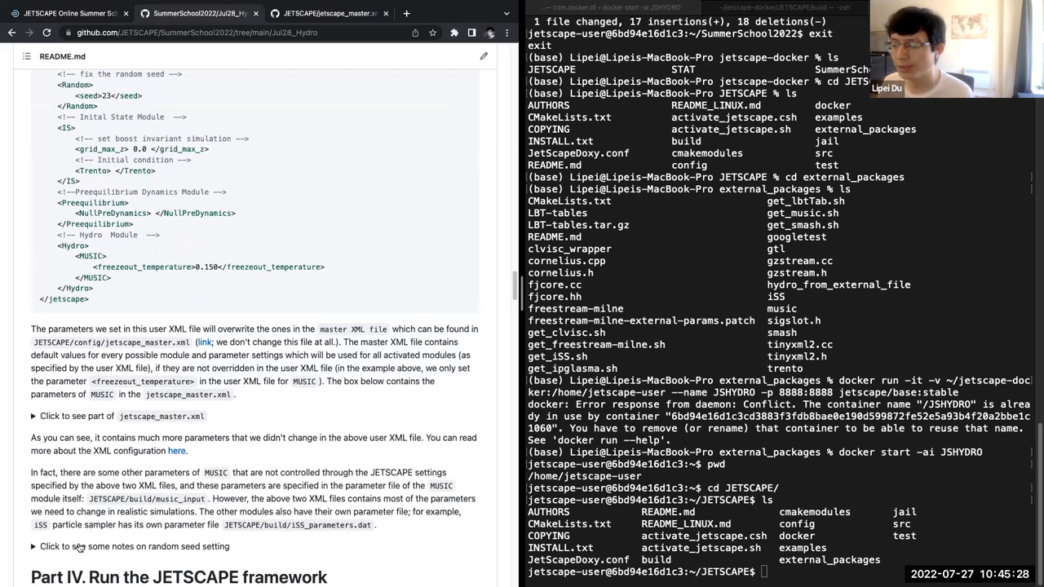
scroll(down, 3)
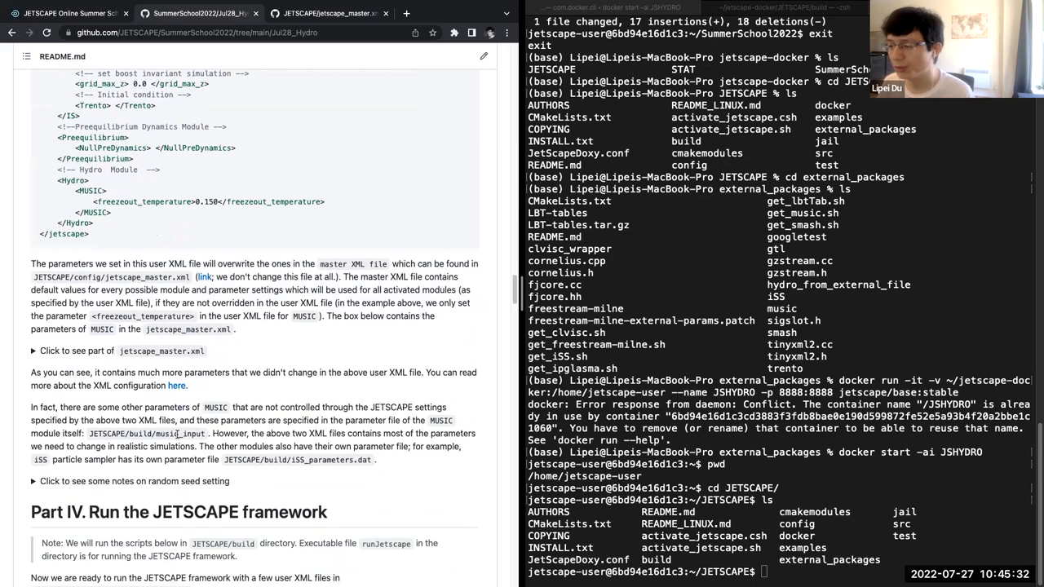
scroll(down, 3)
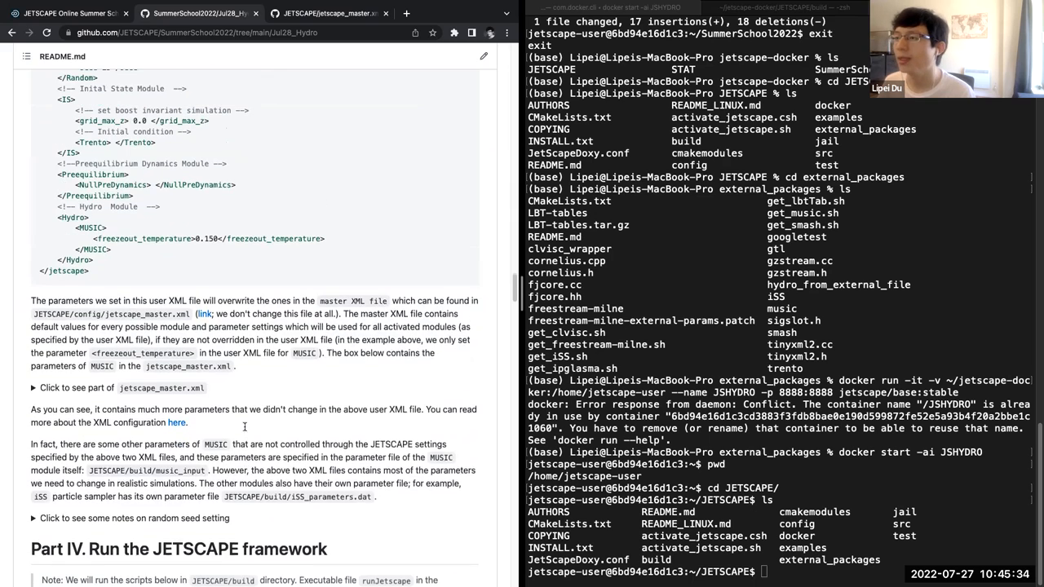
scroll(down, 3)
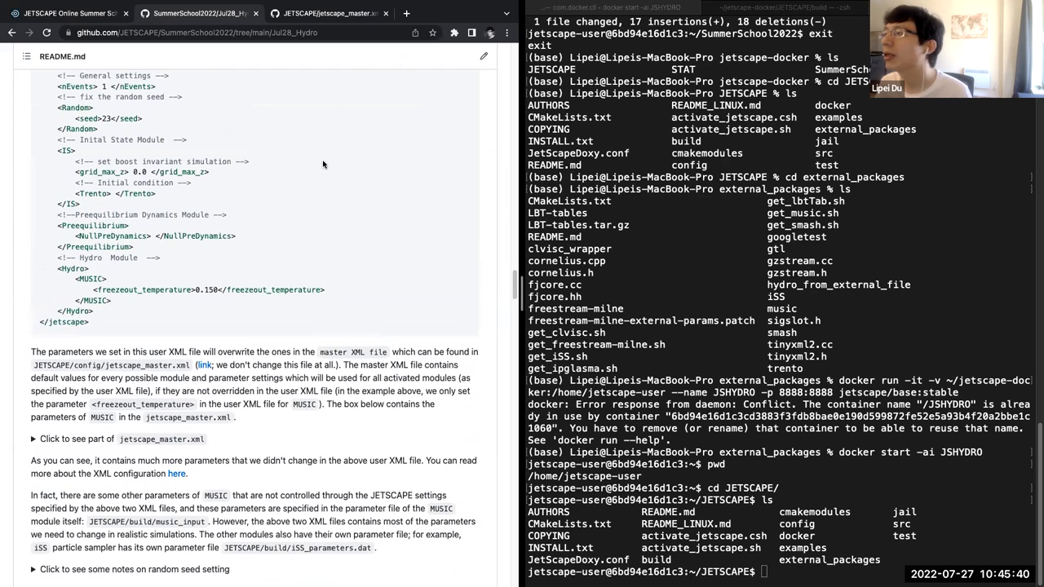
scroll(down, 3)
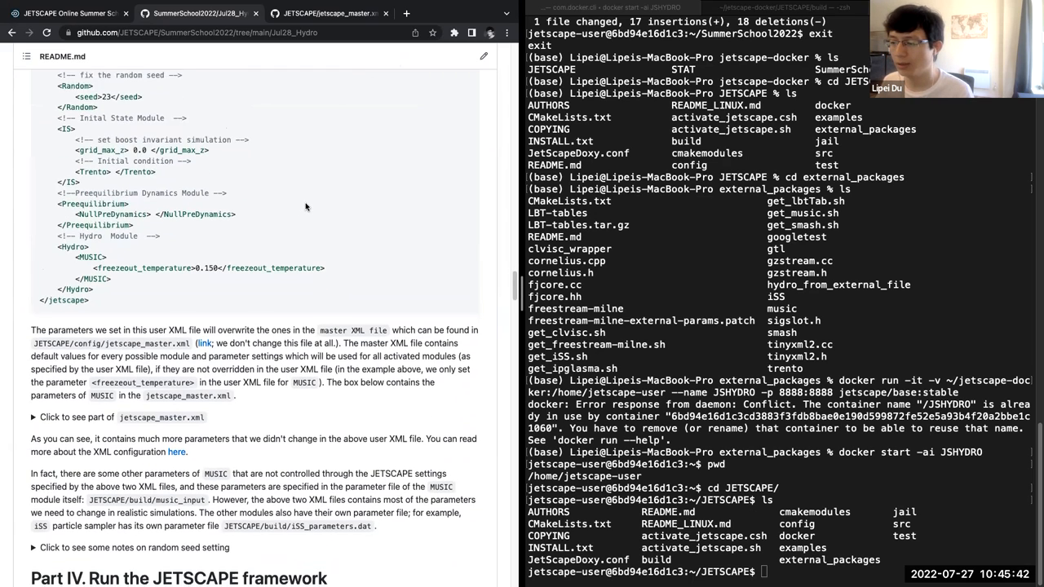
scroll(up, 3)
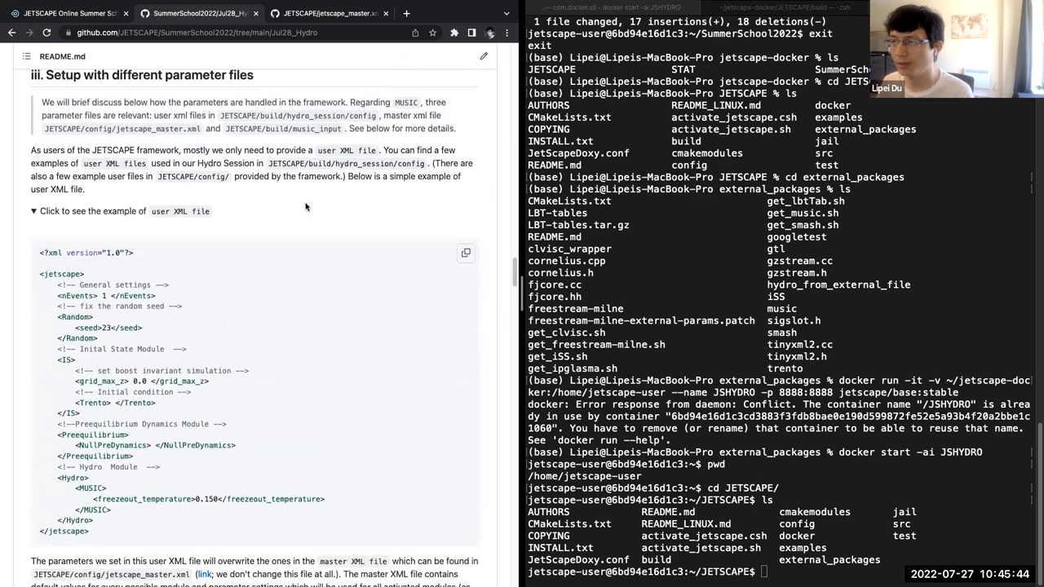
scroll(down, 3)
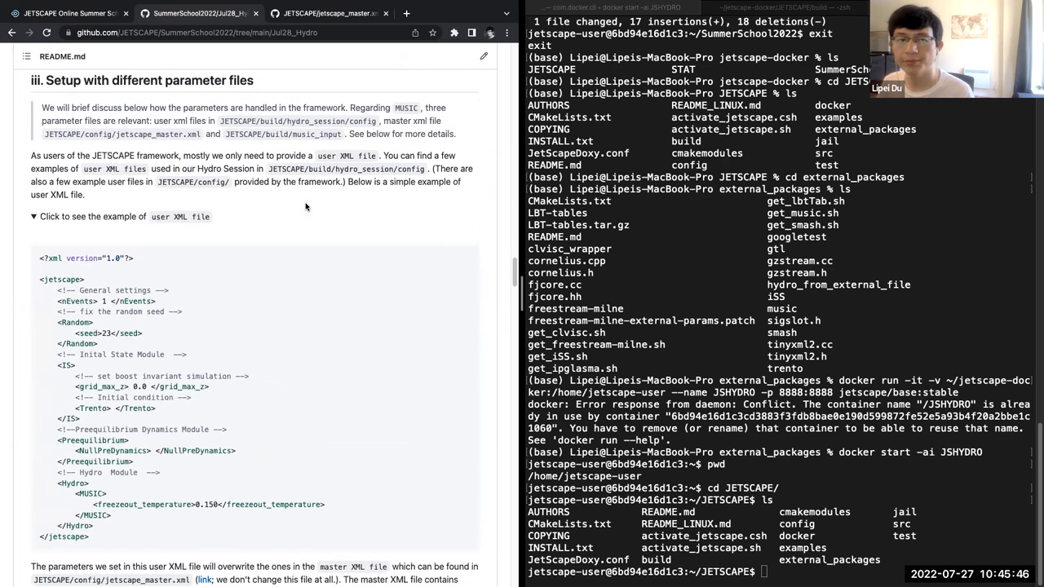
mouse_move(495, 72)
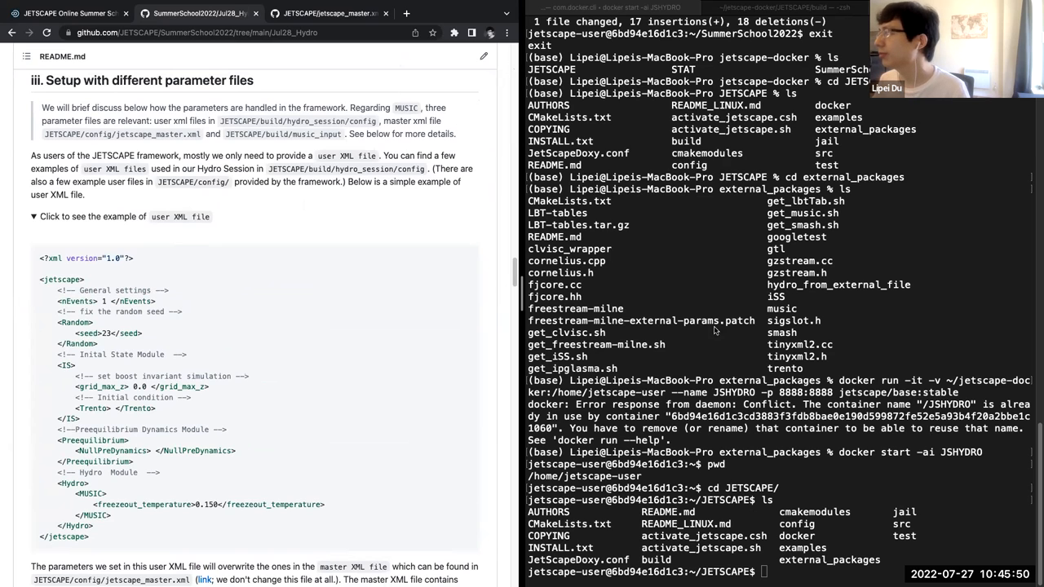
mouse_move(289, 244)
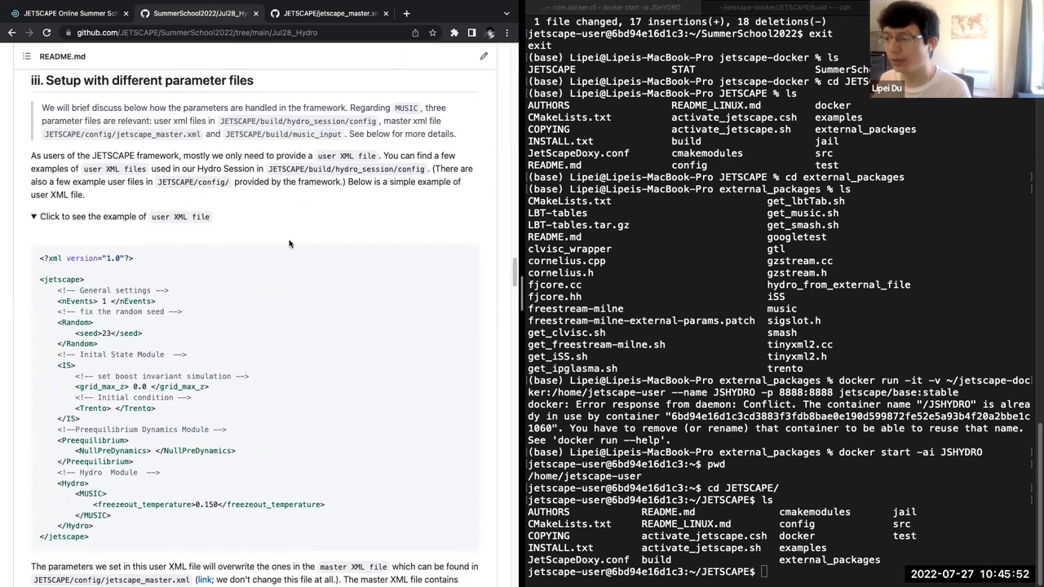
scroll(down, 3)
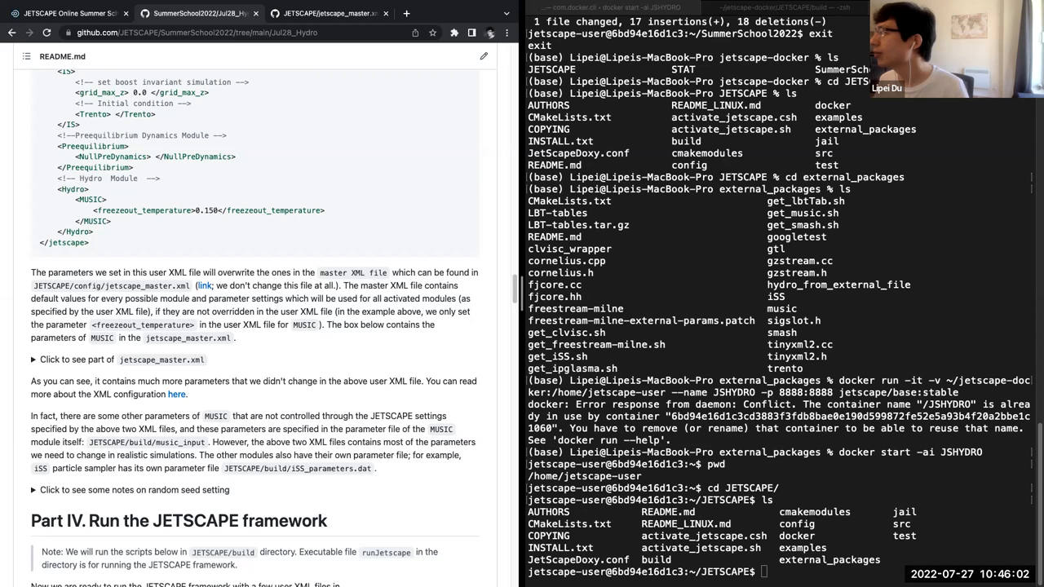
mouse_move(933, 487)
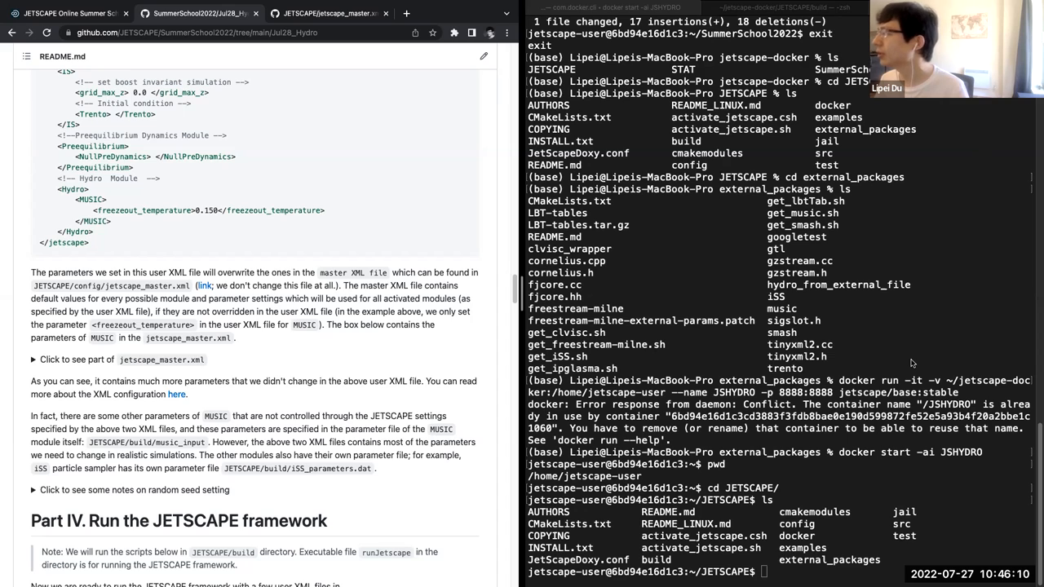
mouse_move(635, 314)
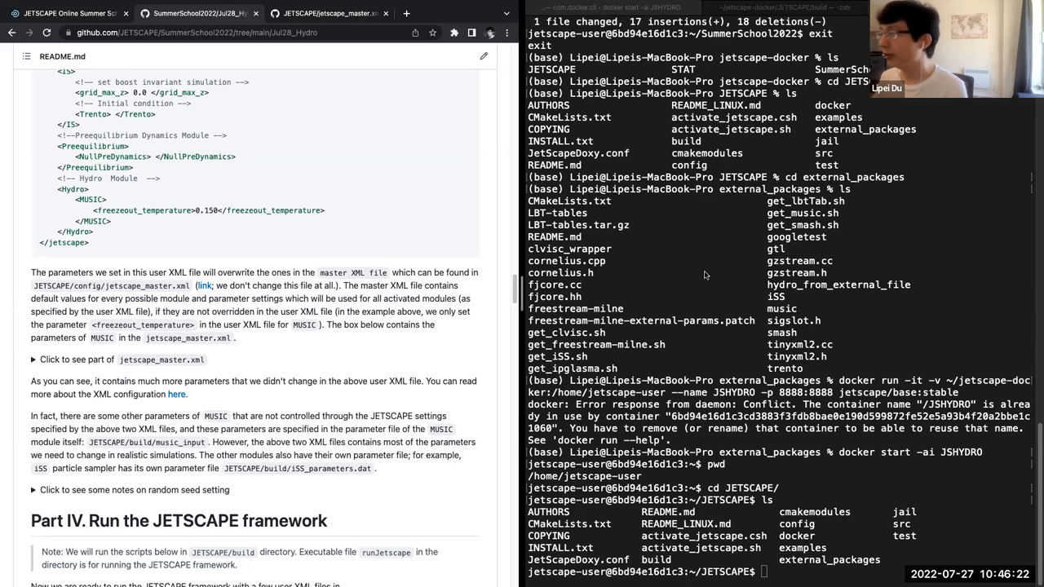
mouse_move(803, 206)
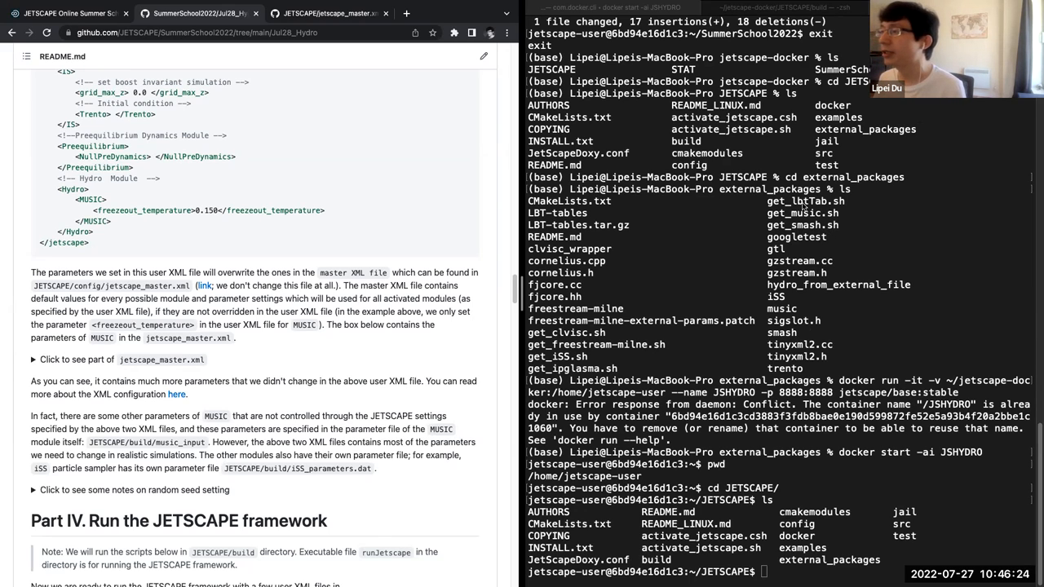
mouse_move(803, 206)
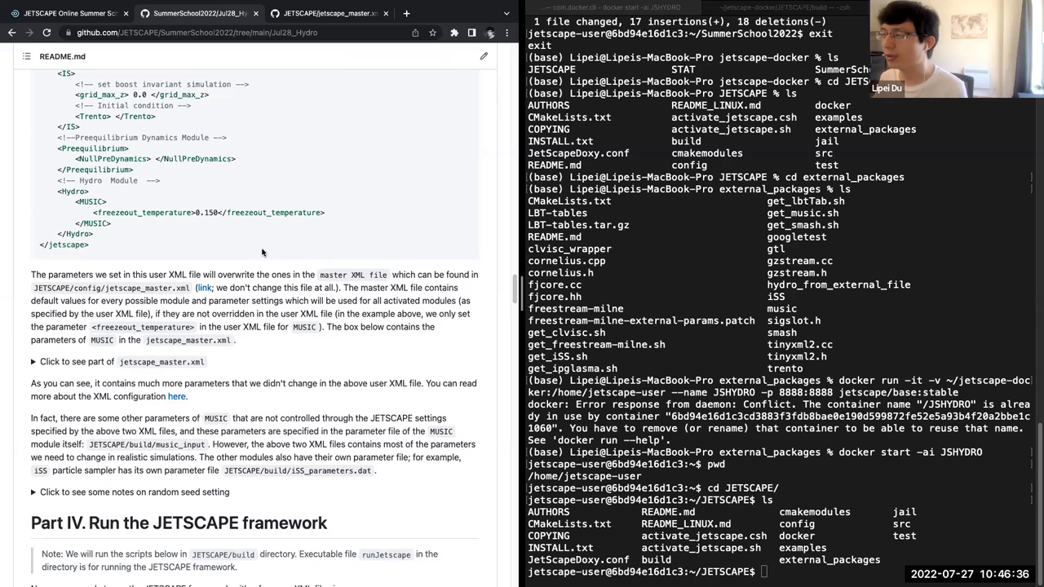
mouse_move(266, 232)
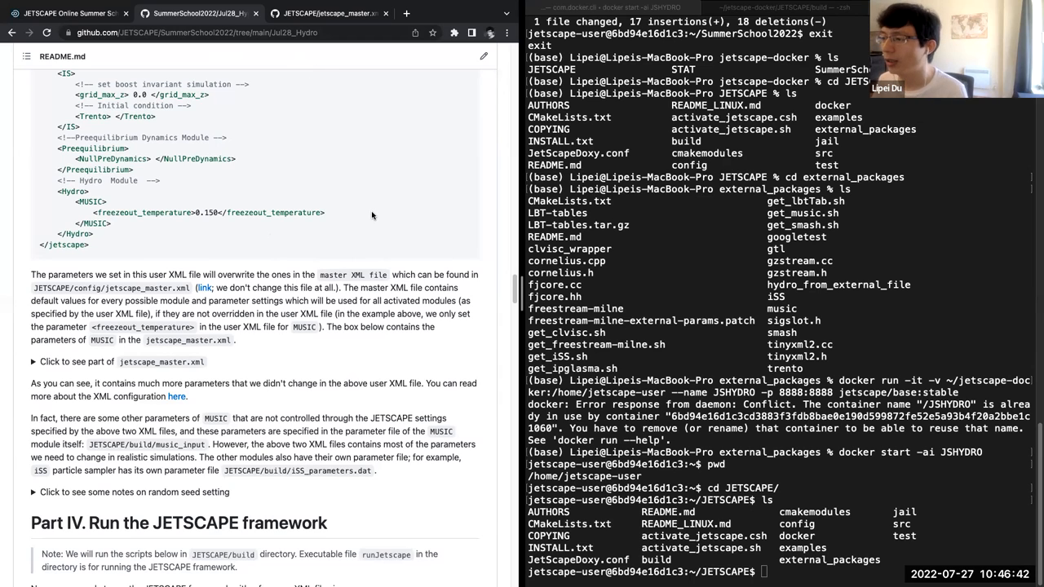
mouse_move(364, 218)
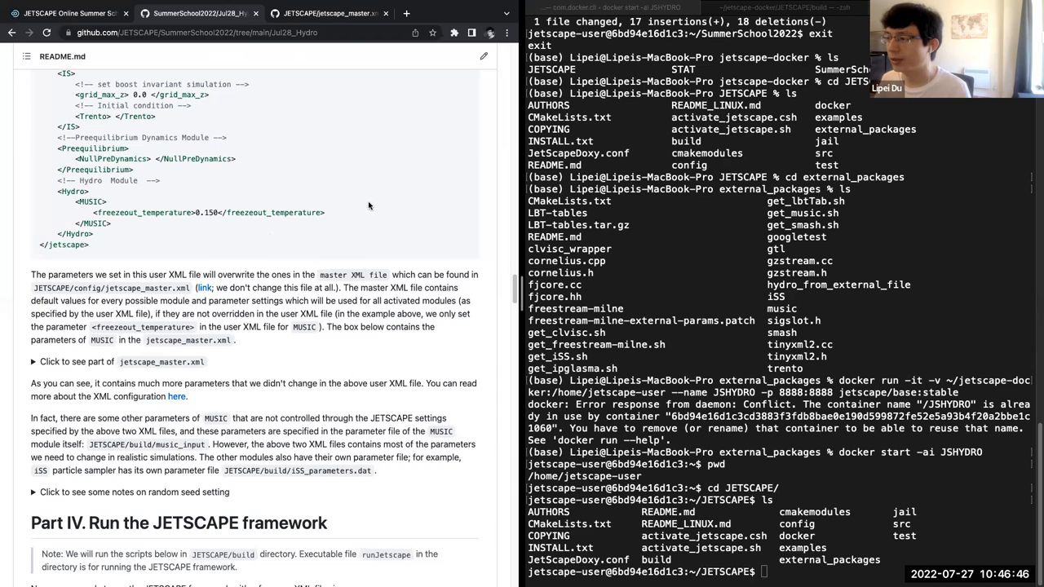
mouse_move(444, 341)
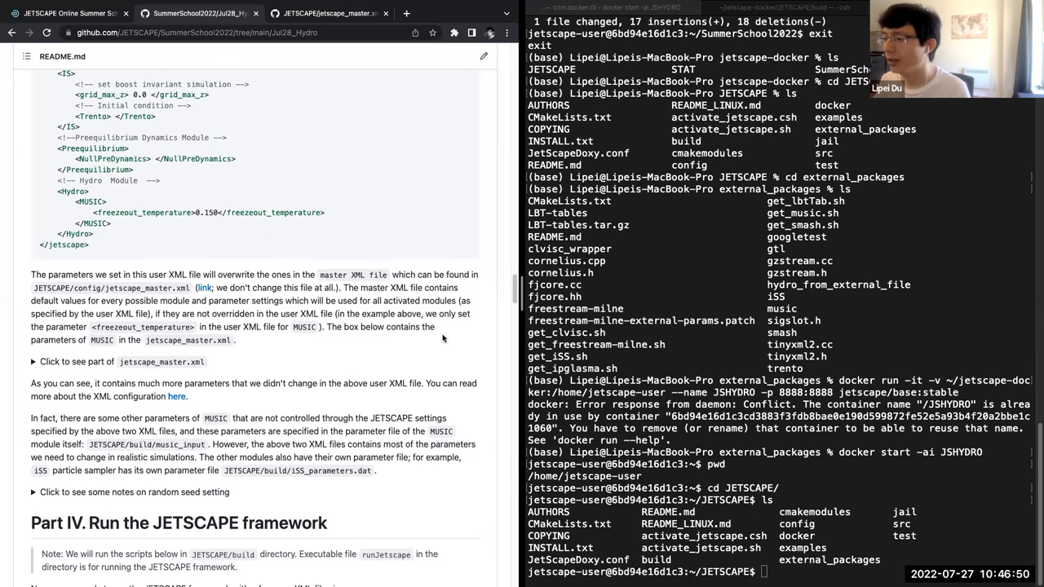
mouse_move(422, 300)
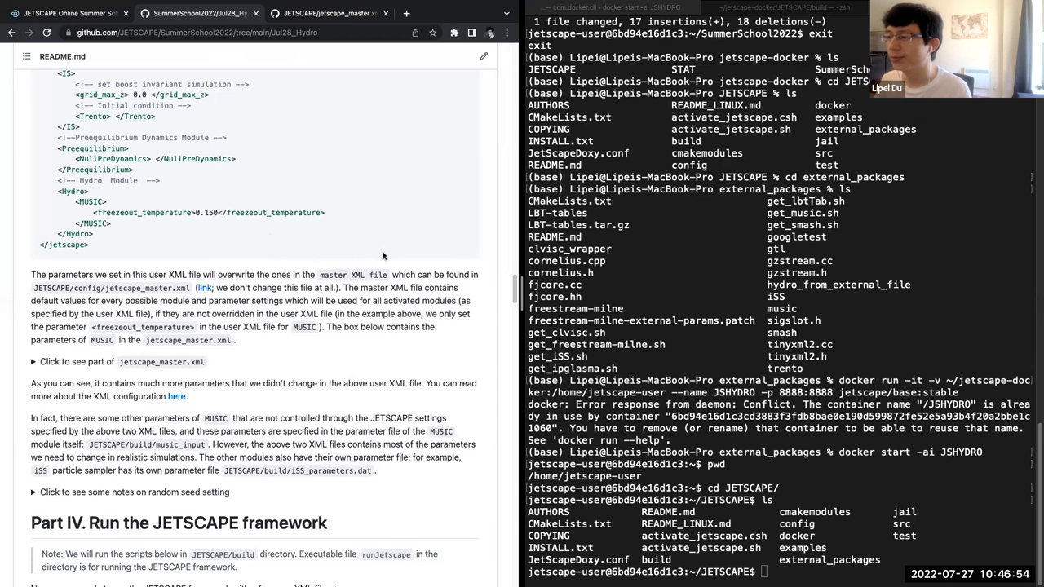
mouse_move(160, 305)
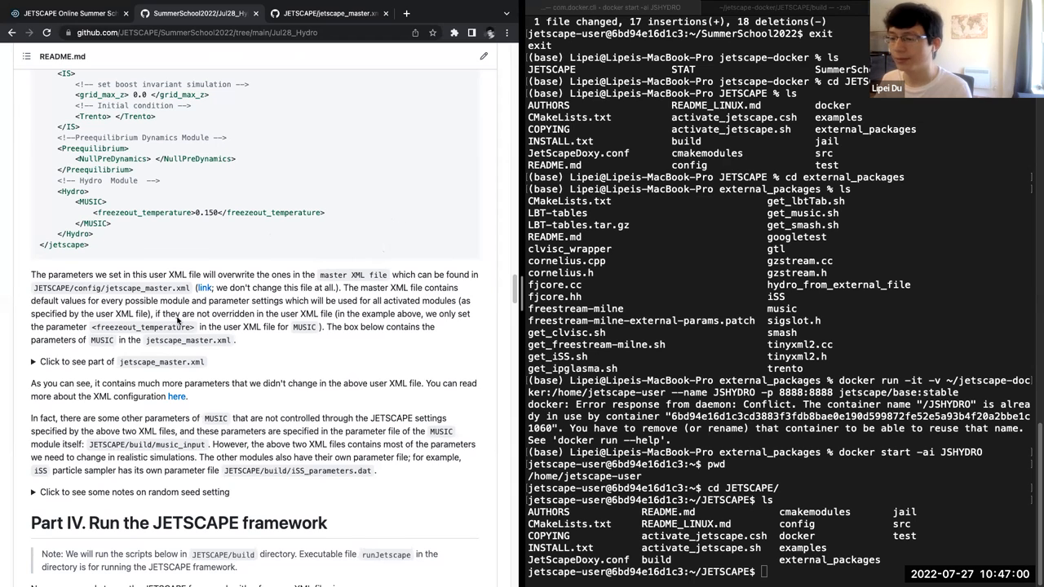
Step: Scroll the README through the exercise table and Exercise 1's run commands
scroll(down, 3)
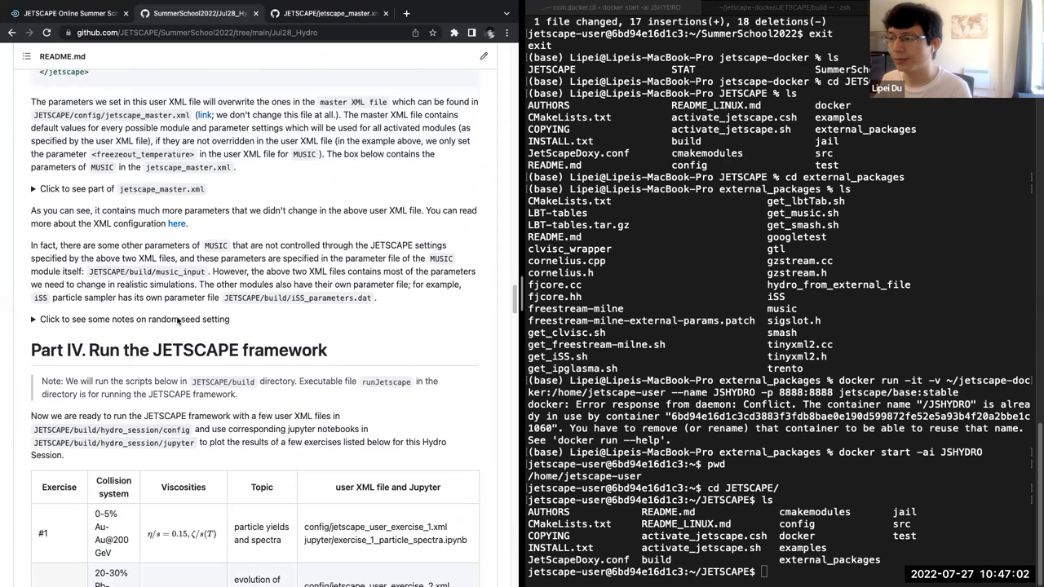
scroll(down, 3)
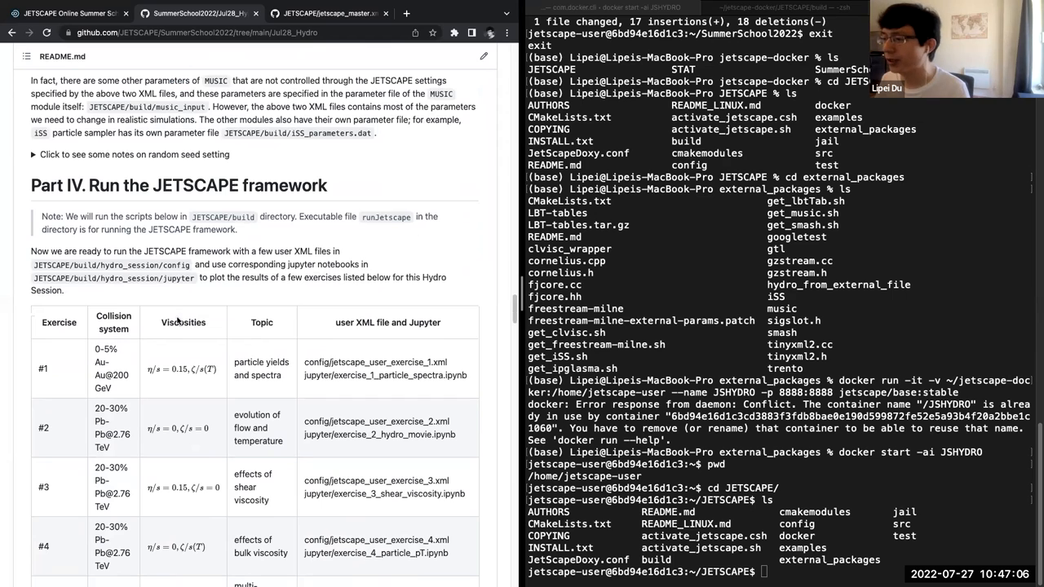
scroll(down, 3)
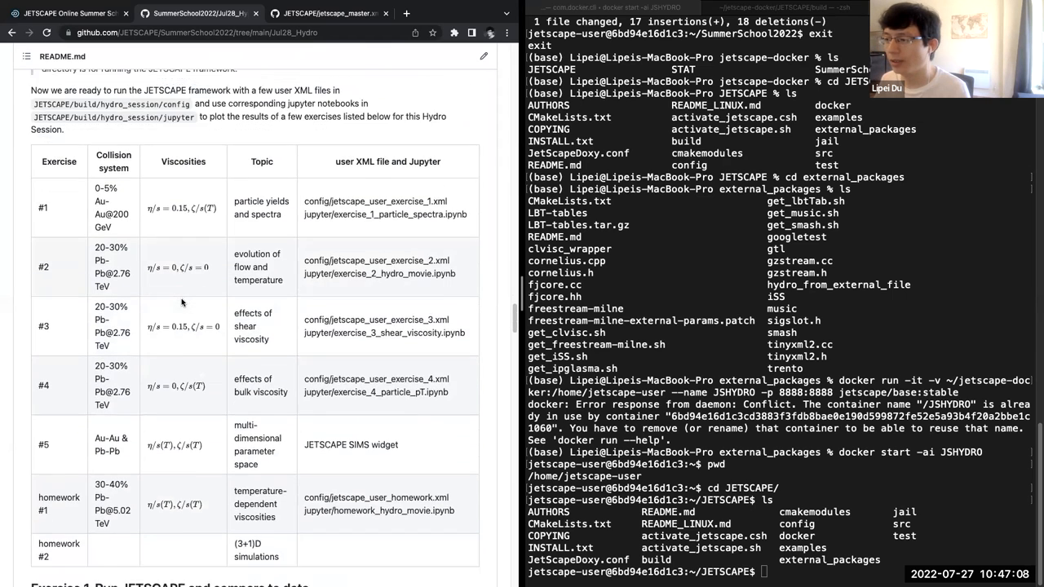
scroll(down, 3)
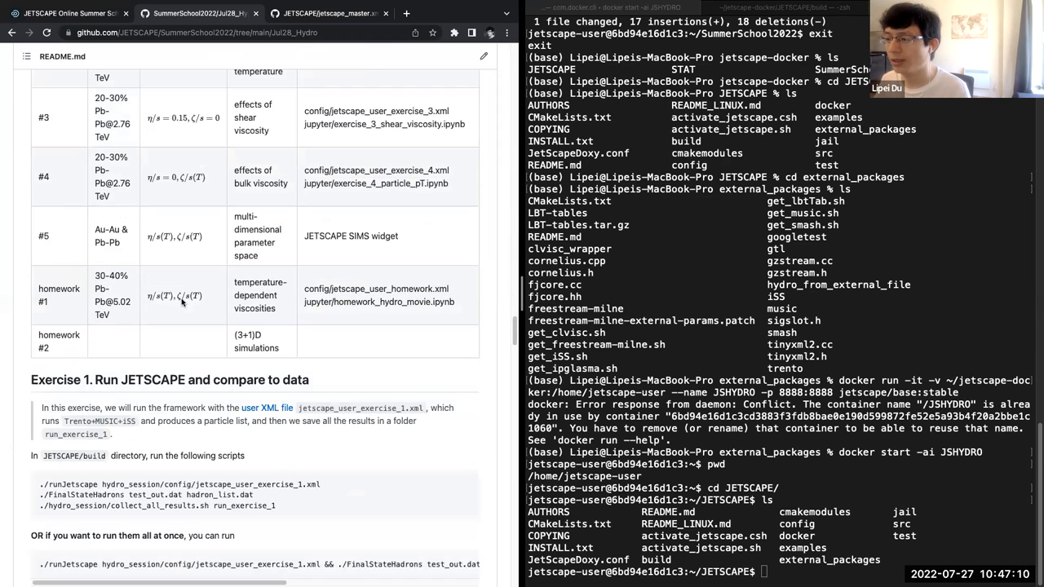
scroll(down, 3)
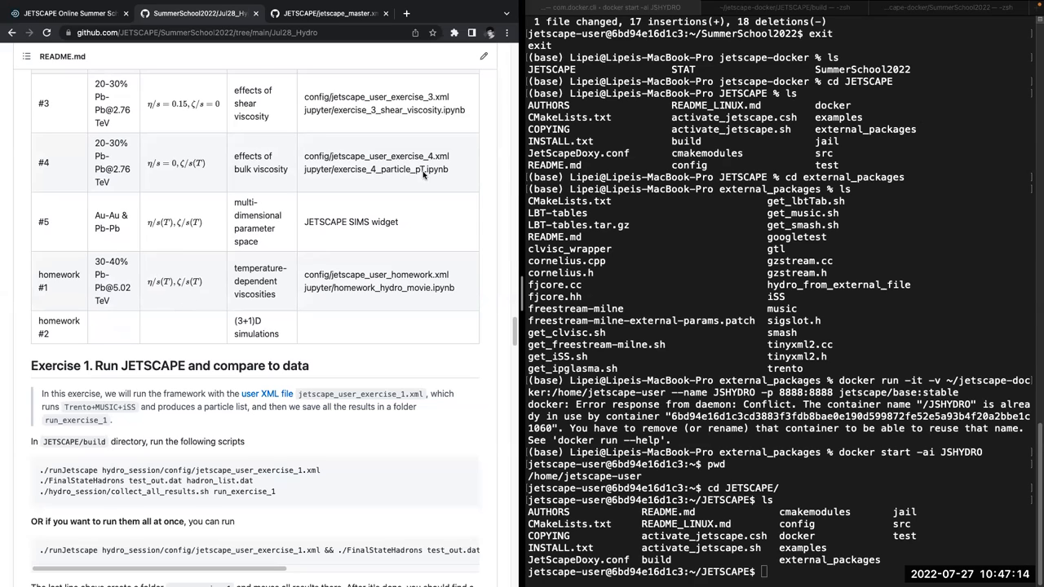
mouse_move(383, 174)
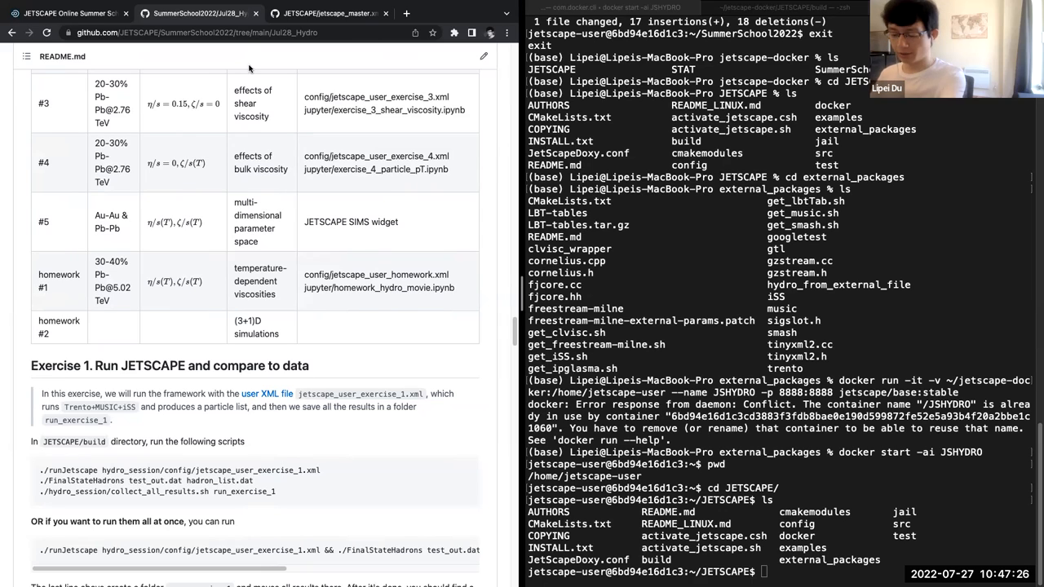
mouse_move(279, 224)
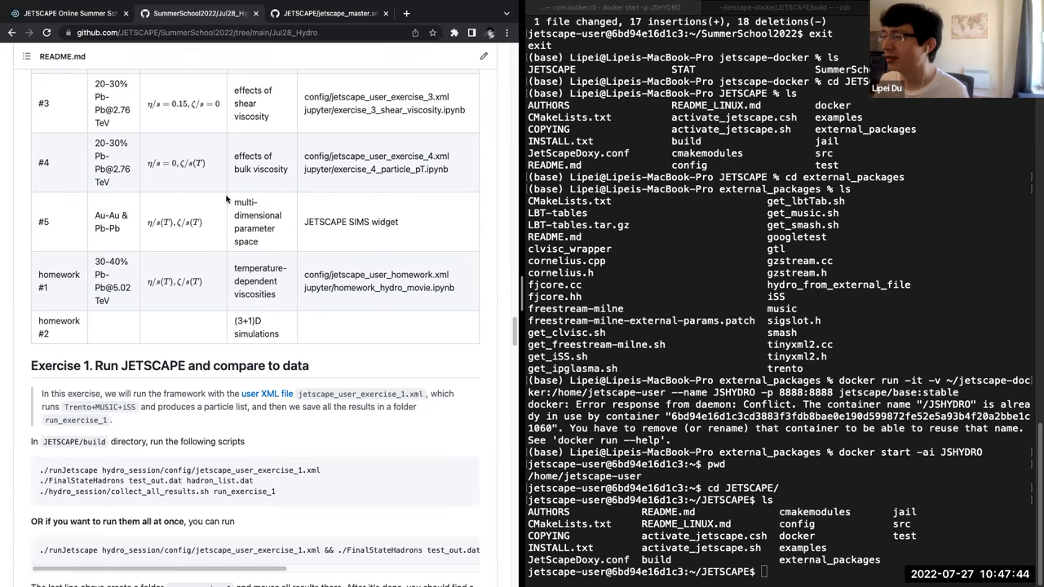
scroll(down, 3)
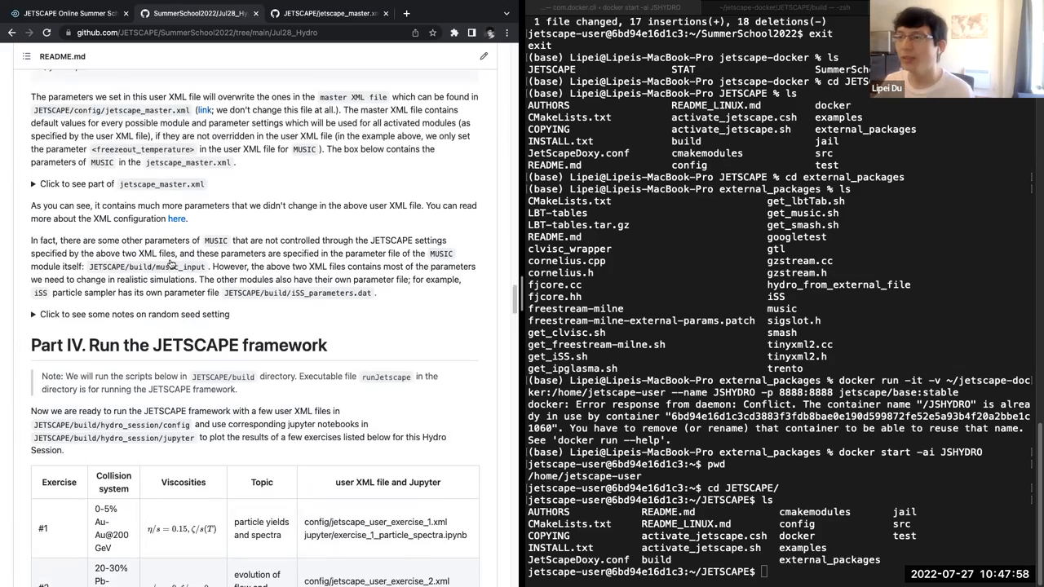
Step: Revisit Part III's git pull and hydro-script copy steps, then scroll to Part IV's exercise table
scroll(down, 3)
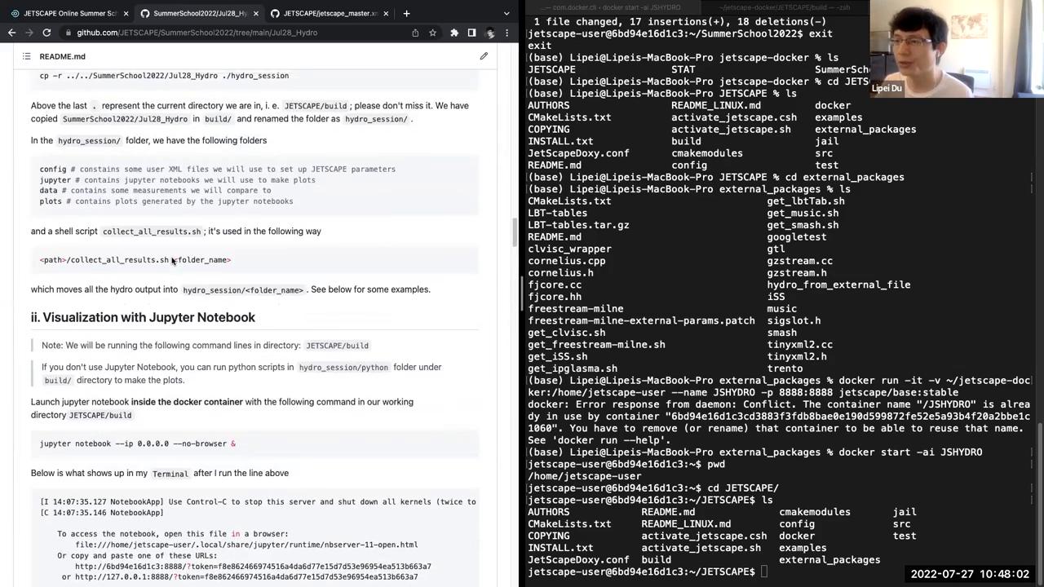
scroll(up, 3)
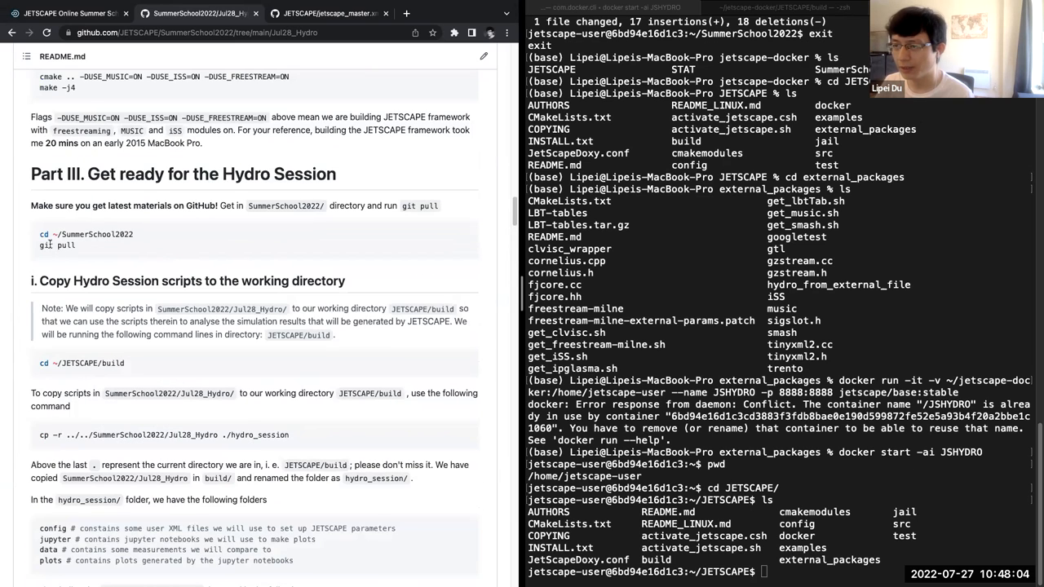
double_click(56, 246)
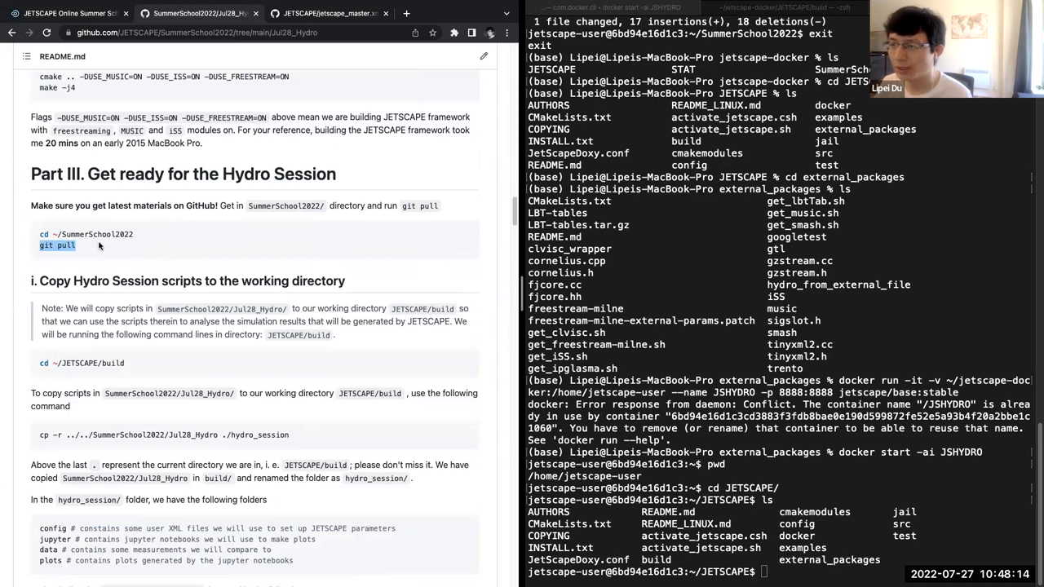
scroll(down, 3)
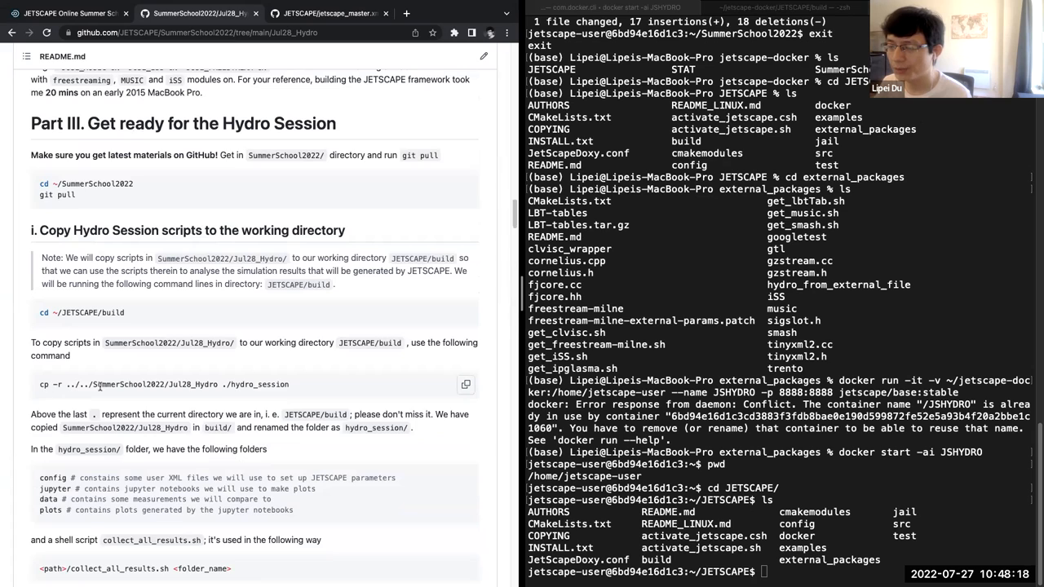
mouse_move(254, 384)
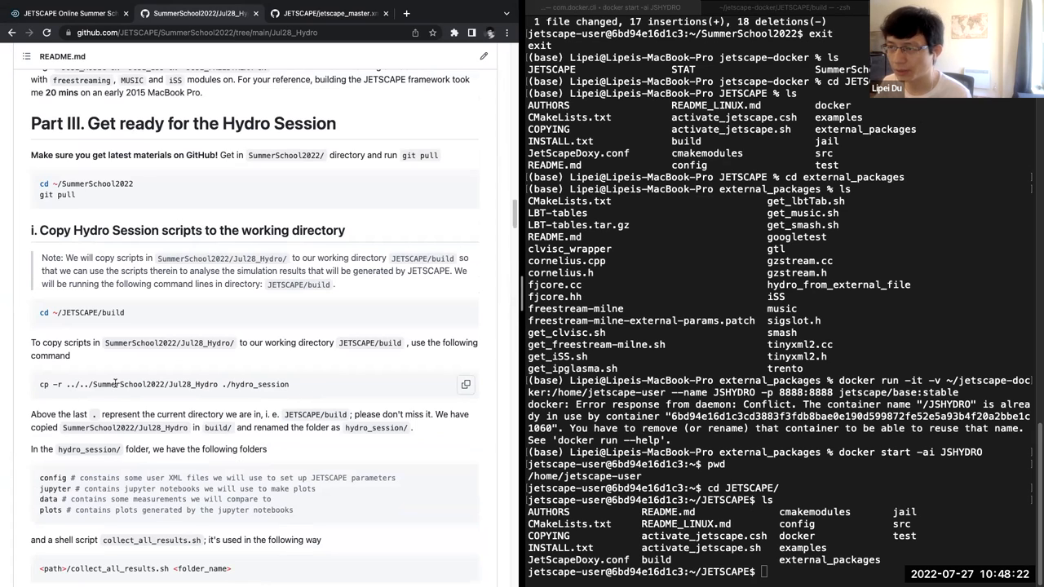
scroll(down, 3)
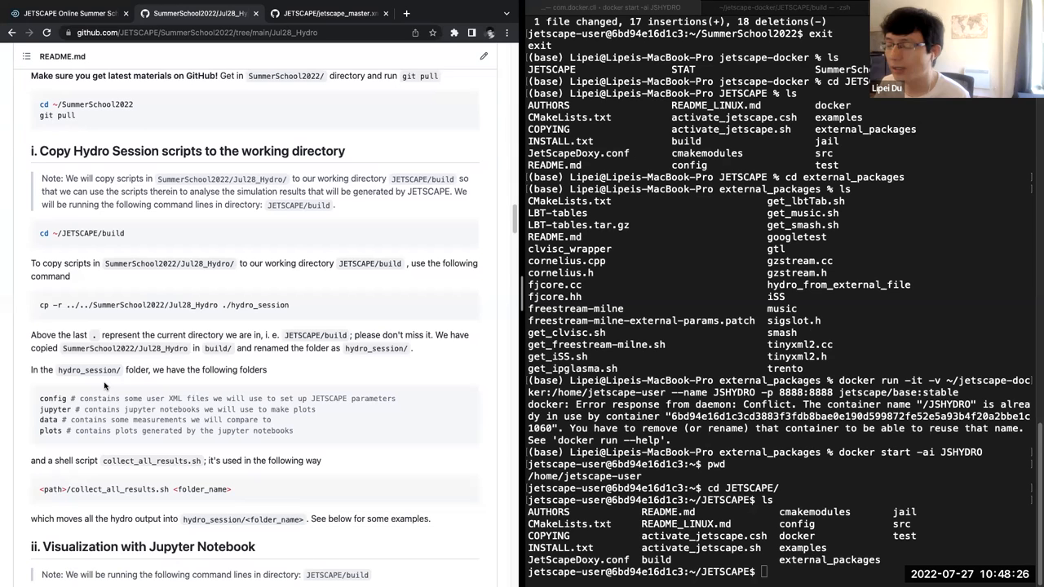
scroll(down, 3)
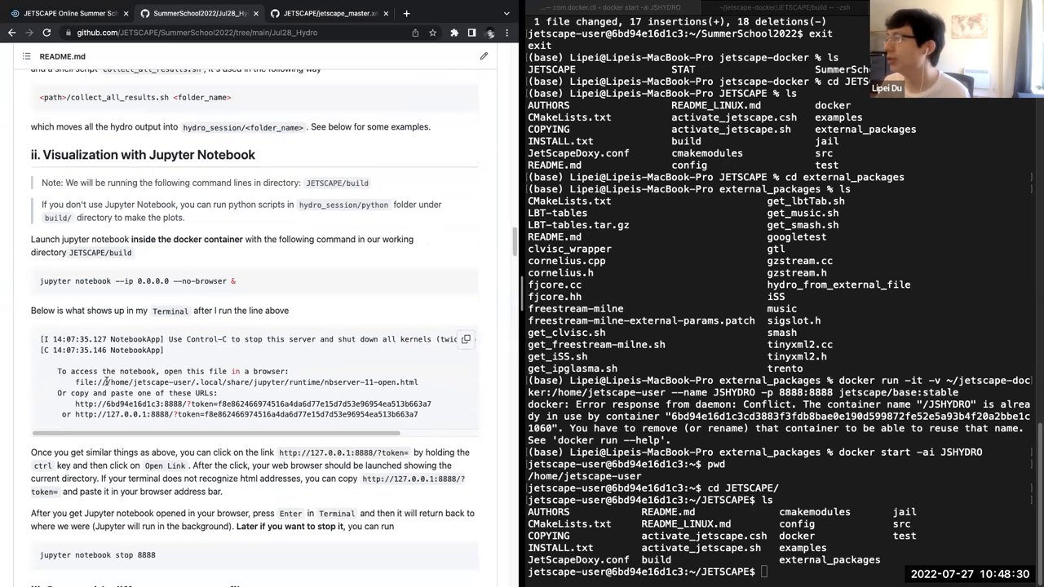
scroll(down, 3)
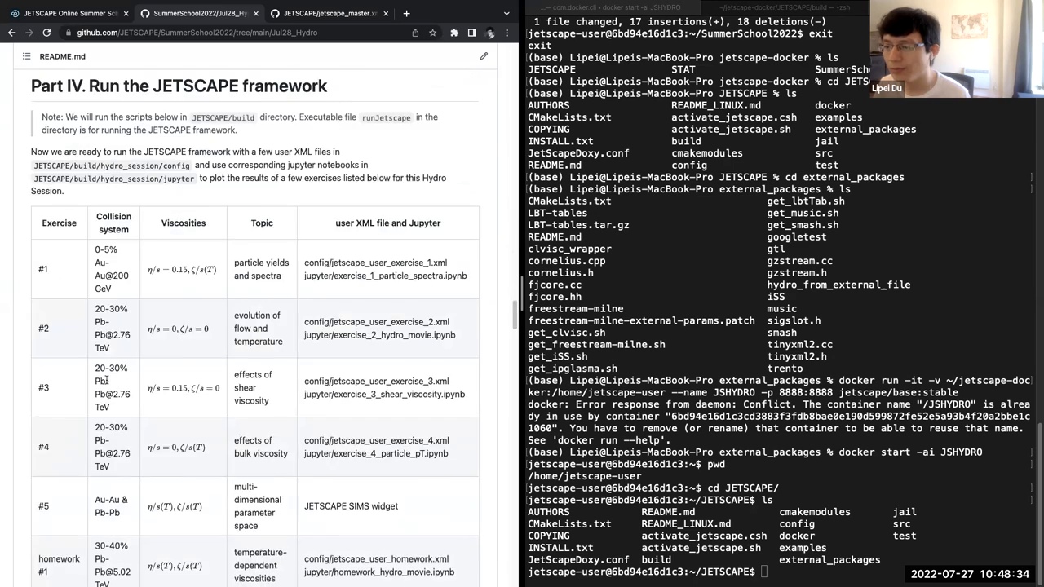
Step: Scroll the README to show the full exercise table, rows #1 through homework #2
scroll(down, 3)
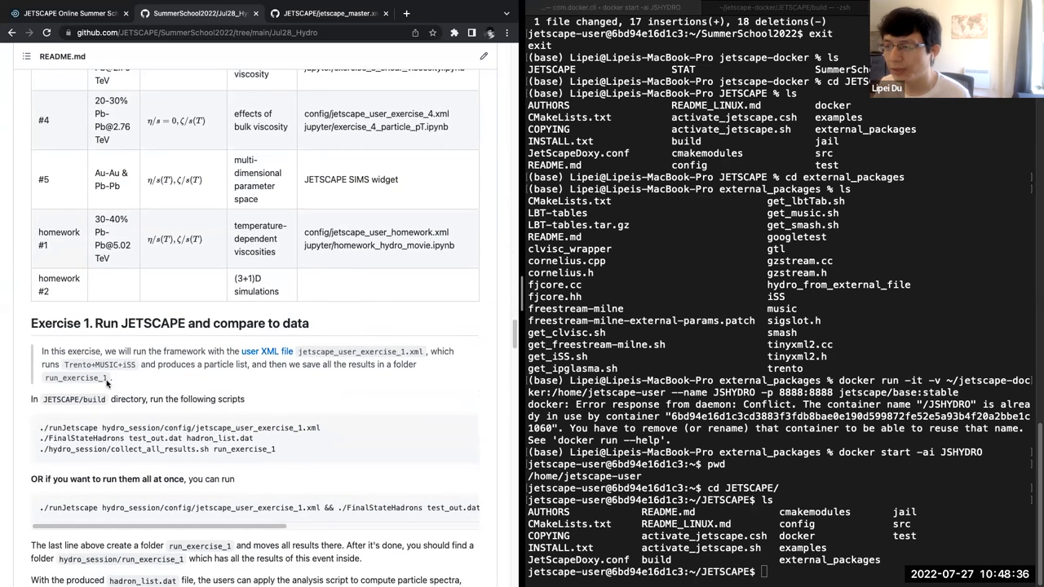
scroll(down, 3)
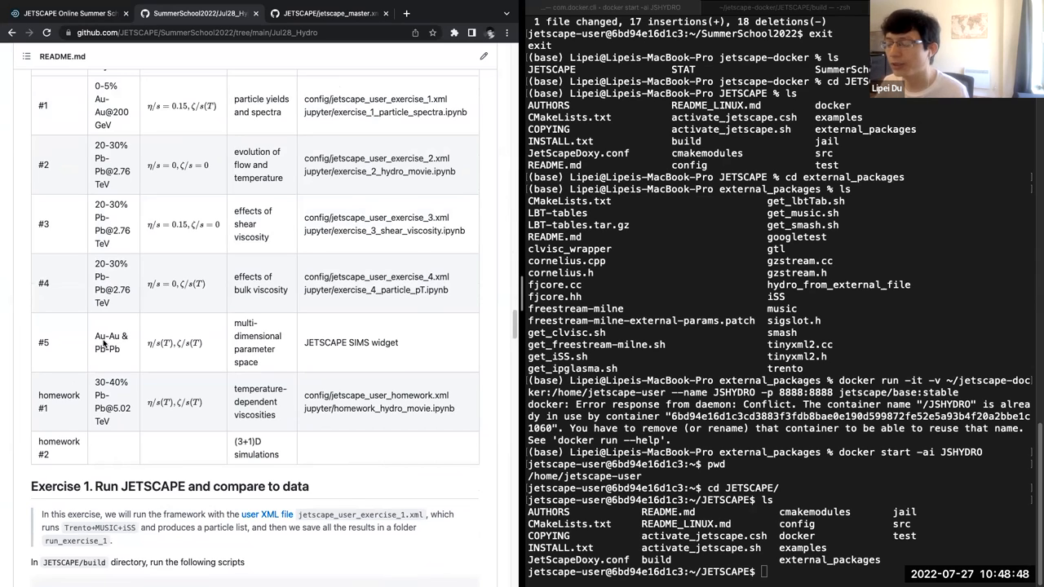
mouse_move(141, 315)
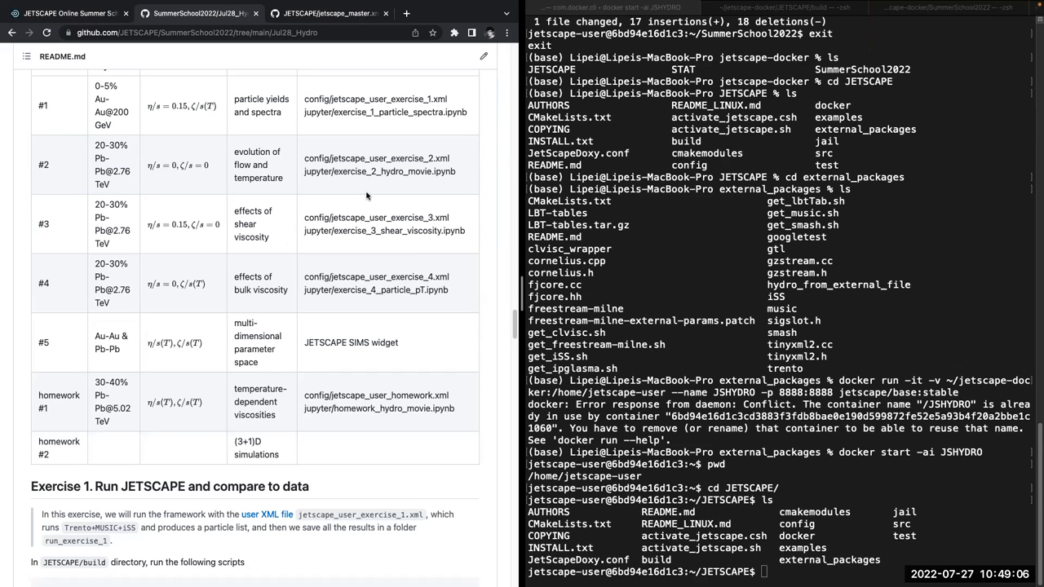
mouse_move(61, 347)
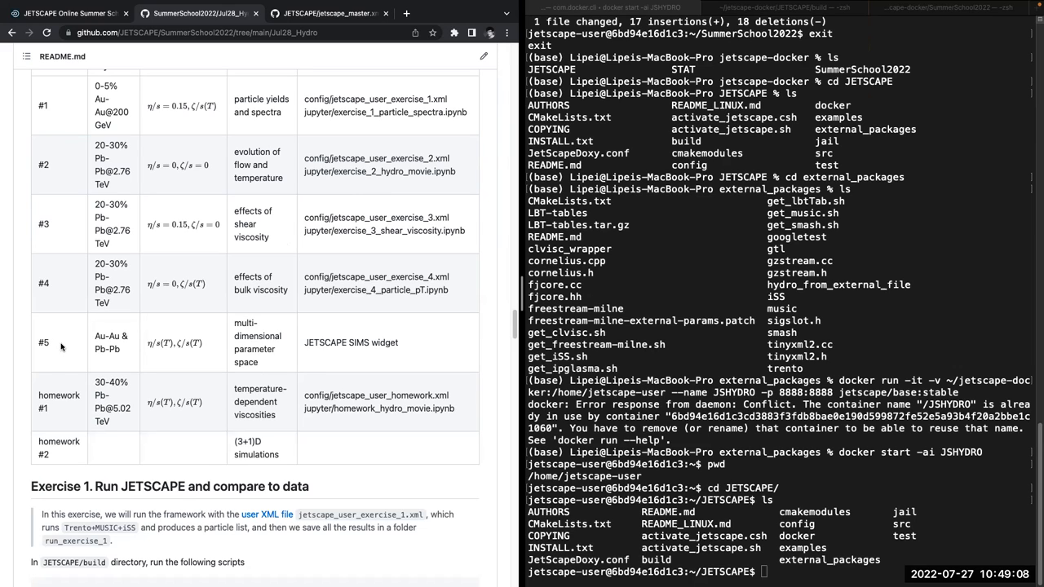
mouse_move(80, 329)
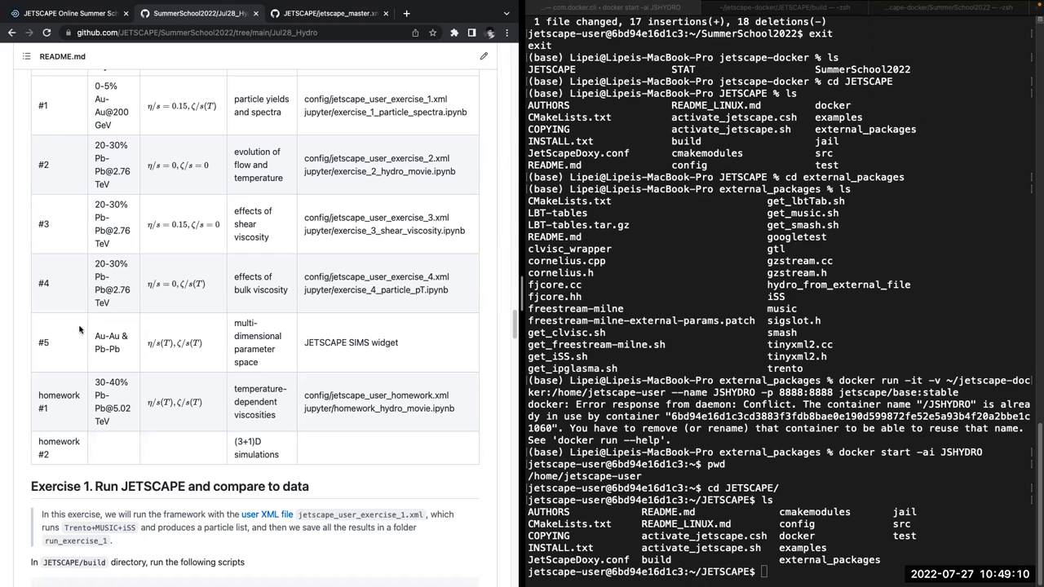